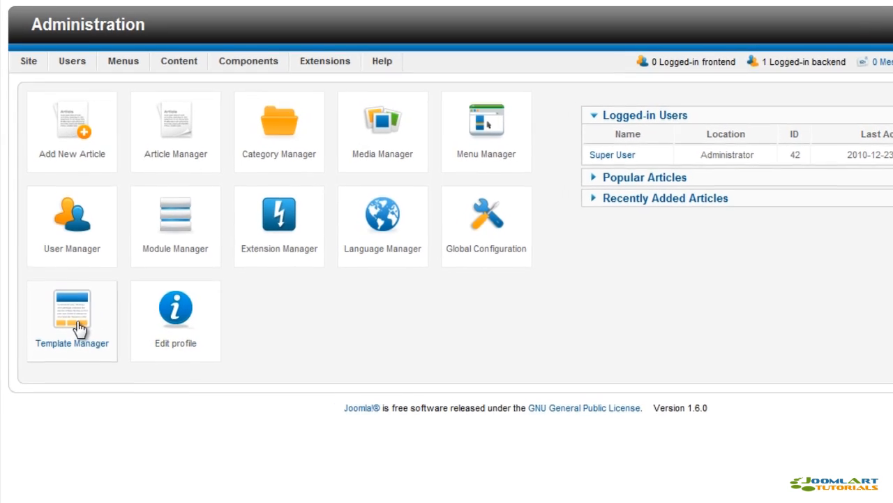
pyautogui.moveTo(103, 347)
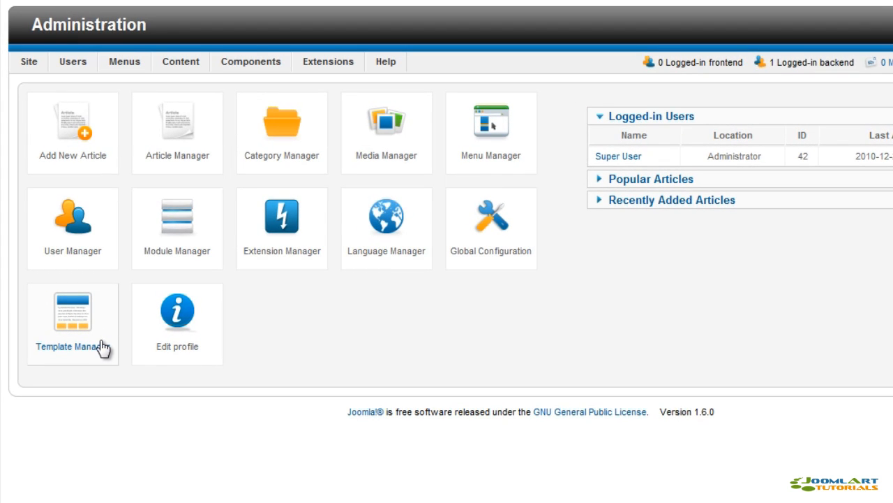
# Step: Go to Extensions > Template Manager to list the template styles
pyautogui.click(328, 62)
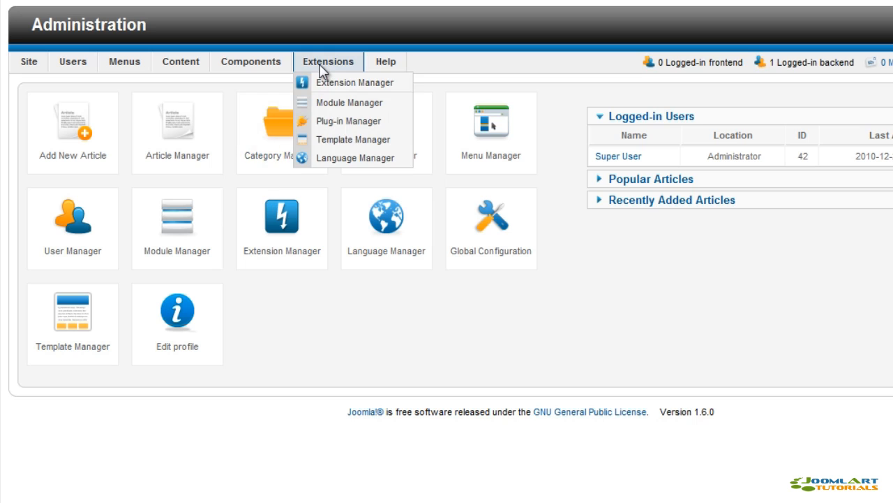
pyautogui.moveTo(363, 139)
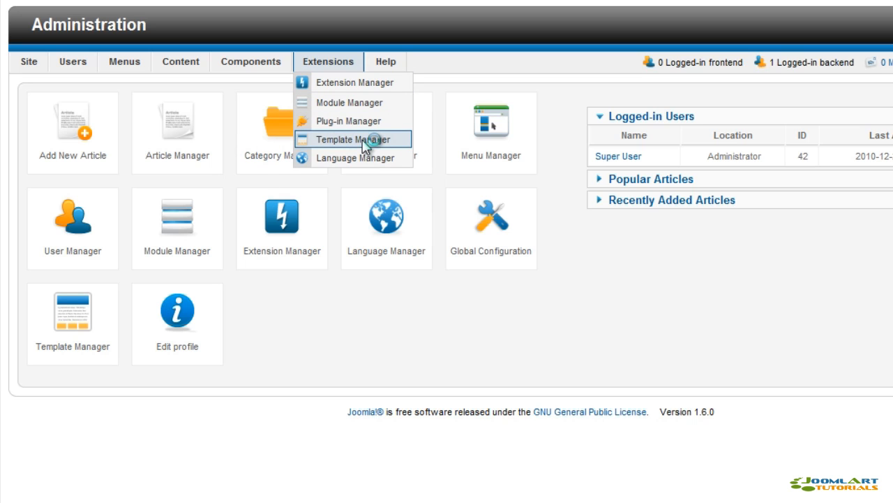
pyautogui.click(352, 138)
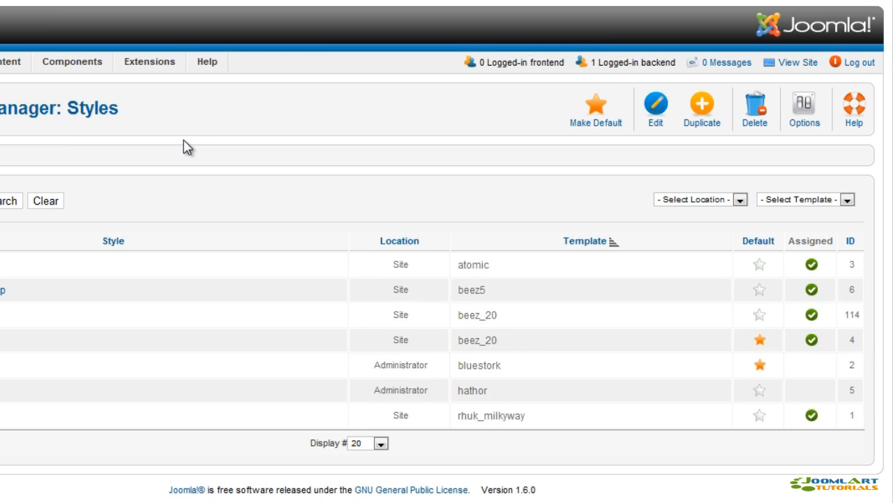
pyautogui.moveTo(182, 200)
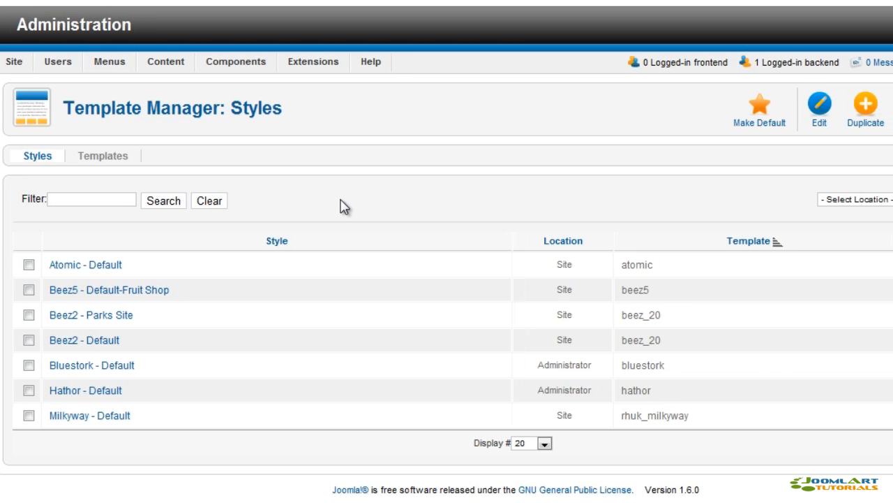
pyautogui.hscroll(3)
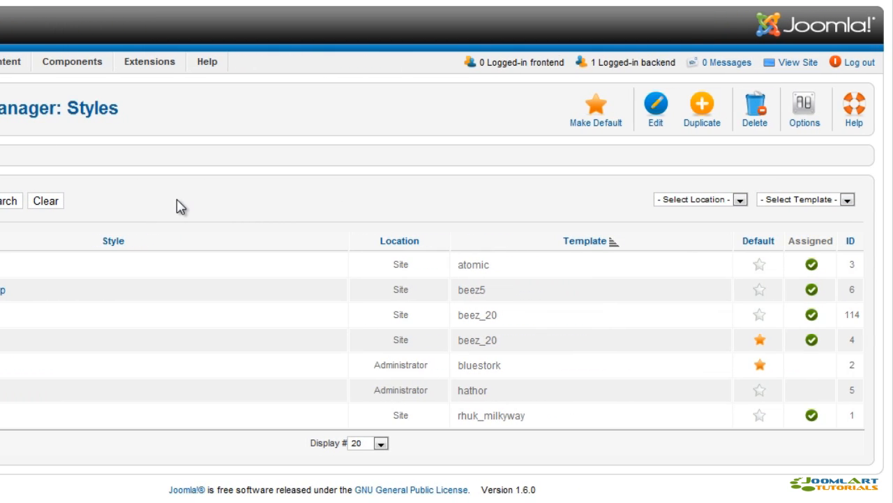
pyautogui.moveTo(588, 197)
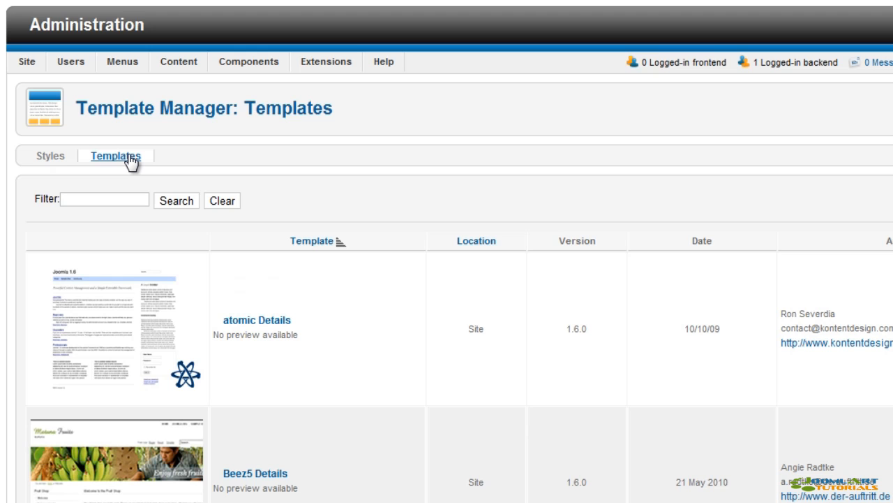
pyautogui.moveTo(222, 163)
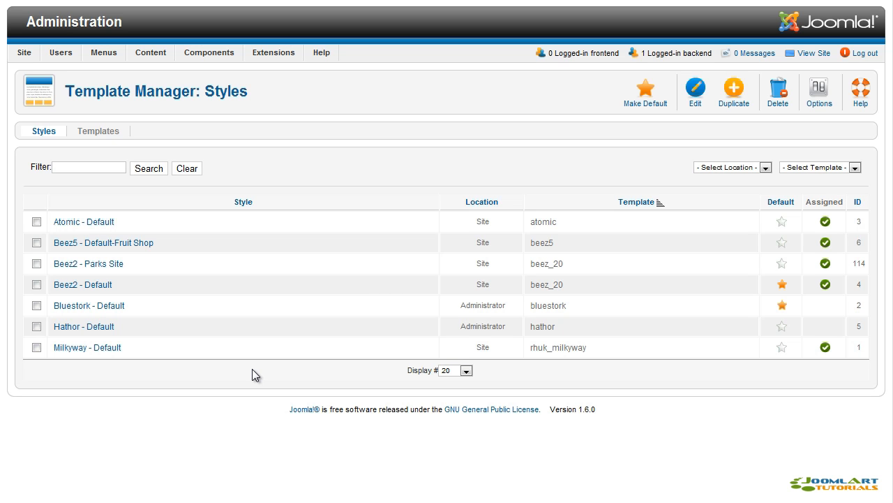
# Step: Make Beez2 - Parks Site the default site style, then select Atomic - Default
pyautogui.click(36, 263)
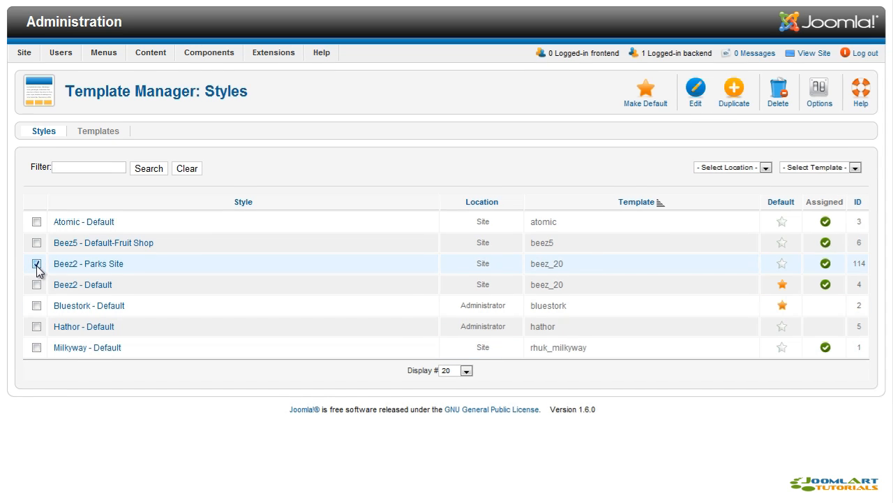
pyautogui.click(645, 88)
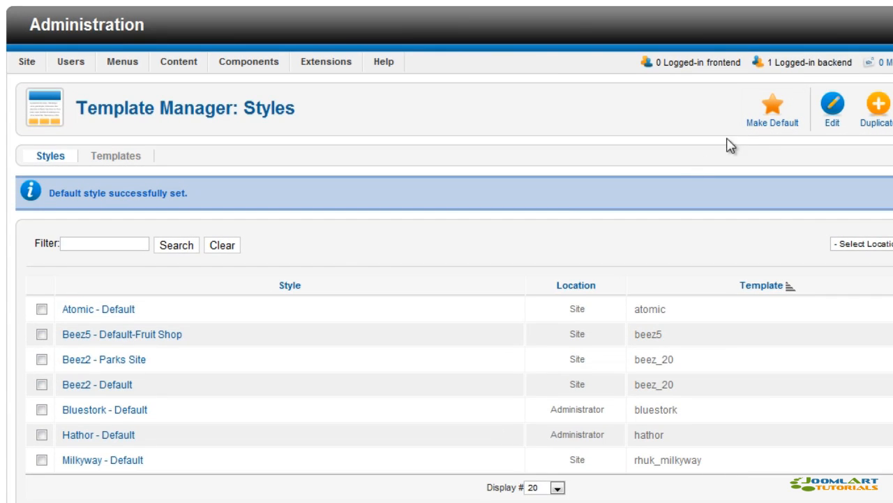
pyautogui.click(40, 385)
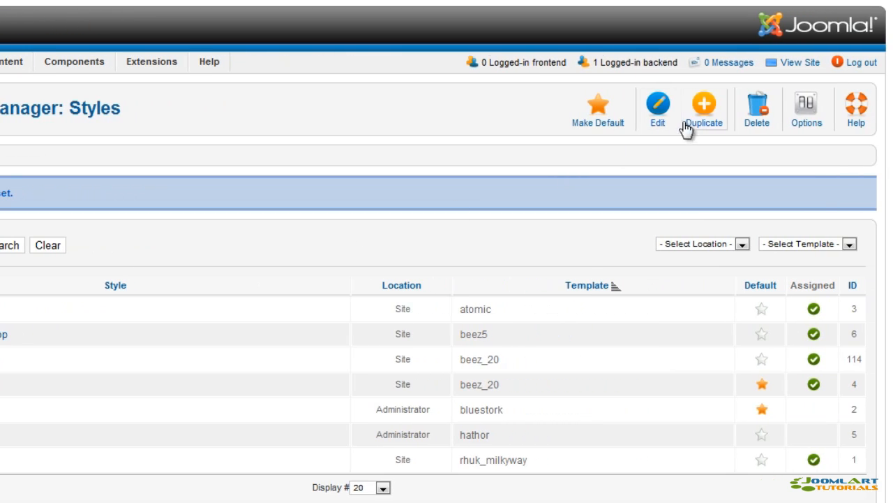
# Step: Duplicate Atomic - Default, then delete the resulting Atomic - Default (2) copy
pyautogui.click(704, 108)
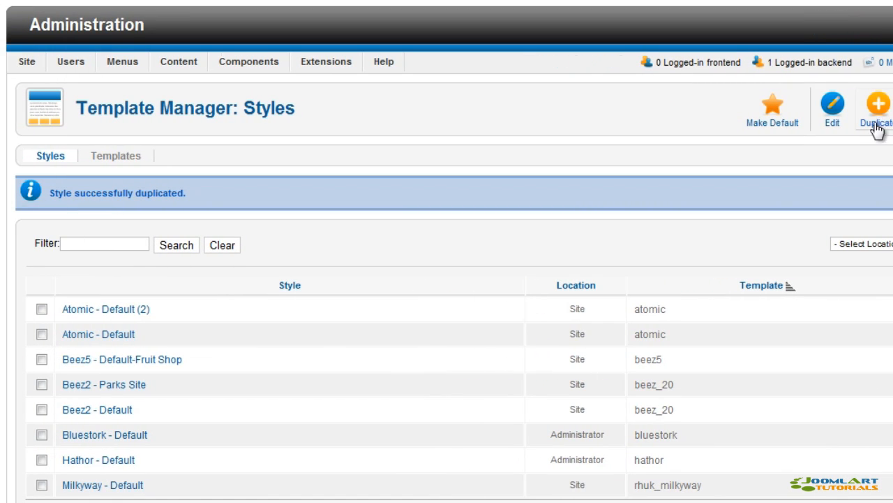
pyautogui.click(41, 309)
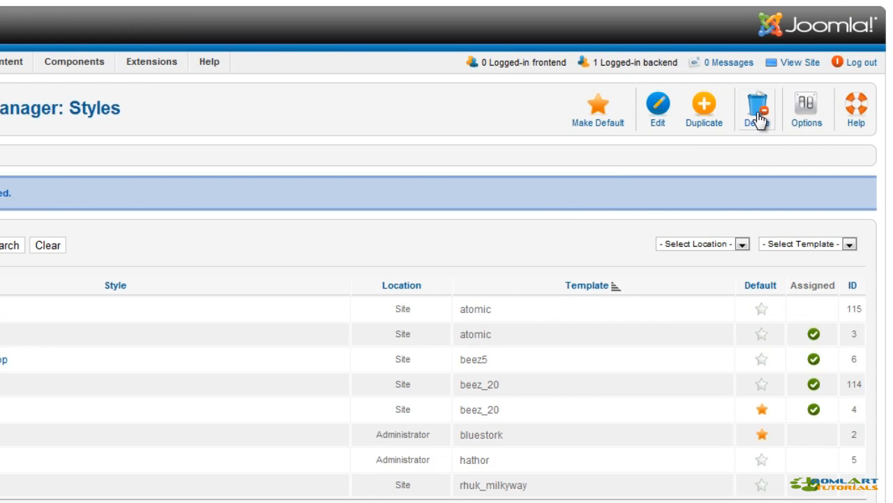
pyautogui.click(757, 108)
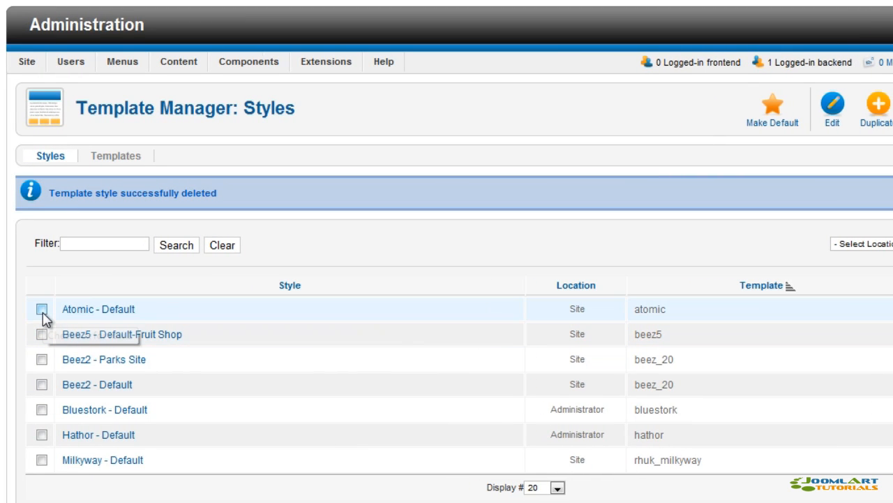
# Step: In Atomic - Default's menu assignments, toggle the selection and tick Park Blog
pyautogui.click(40, 308)
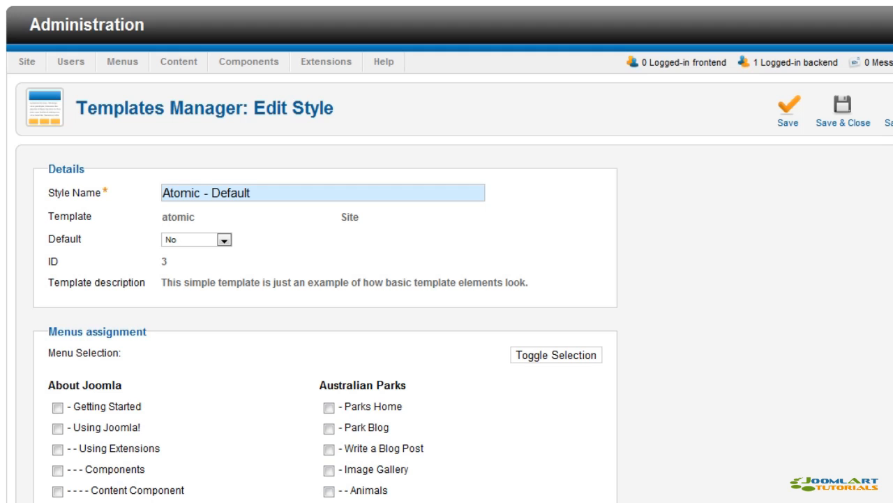
pyautogui.moveTo(524, 282)
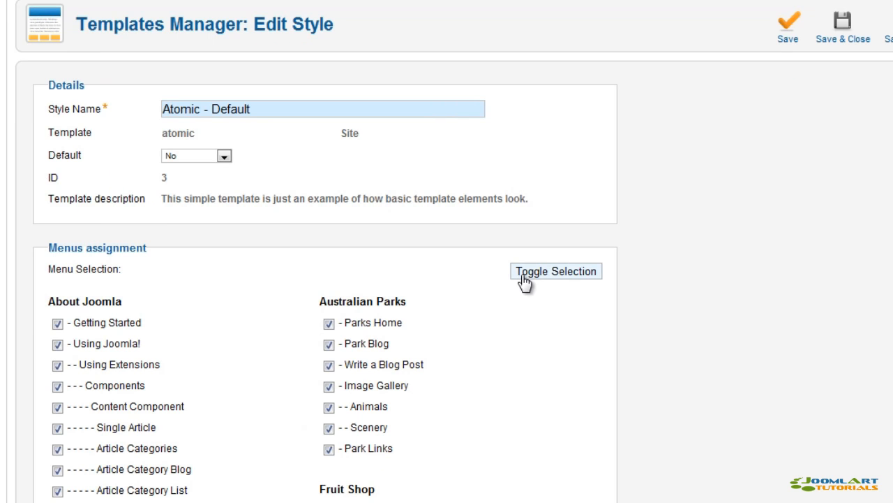
pyautogui.click(556, 271)
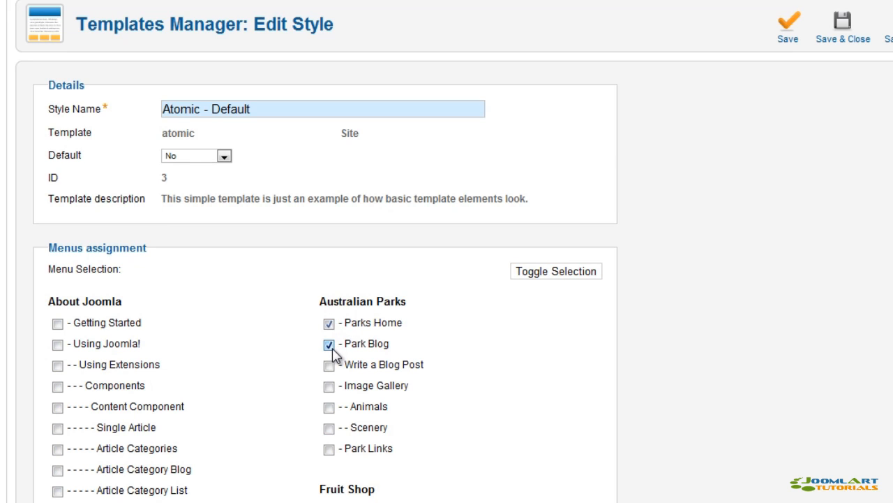
pyautogui.click(329, 322)
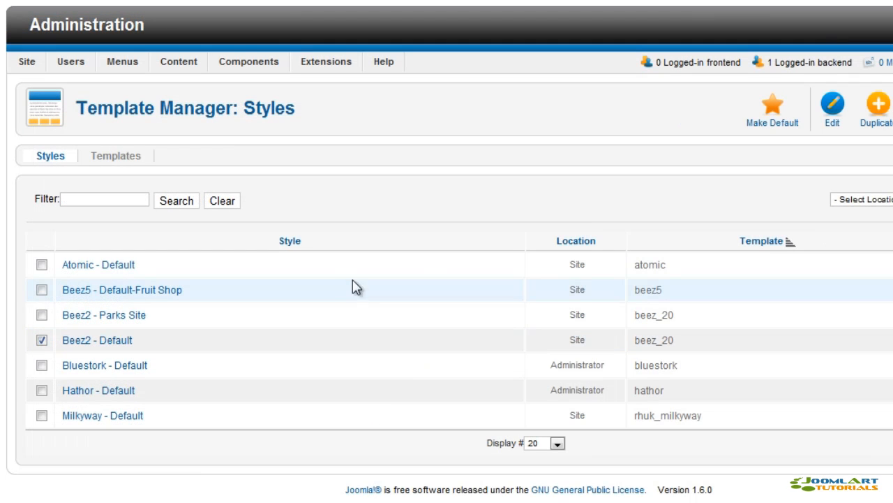
# Step: In Beez2 - Default, keep navigation before content and choose a template colour
pyautogui.click(97, 340)
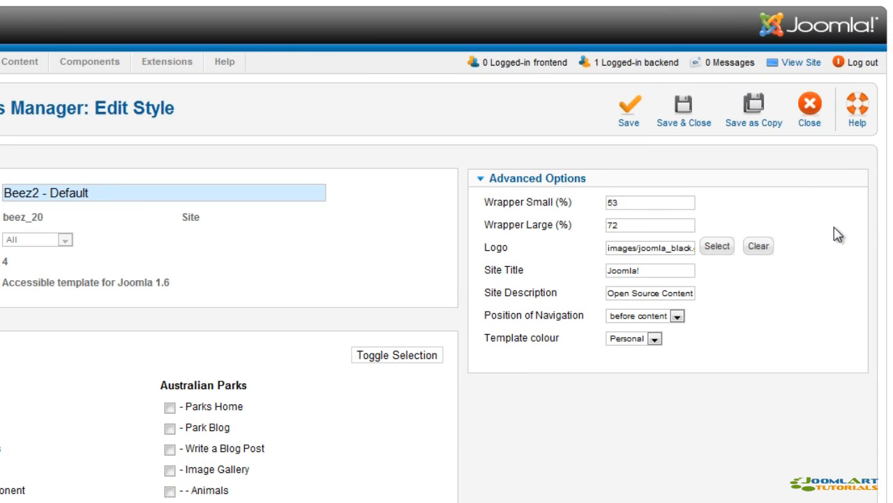
pyautogui.click(716, 245)
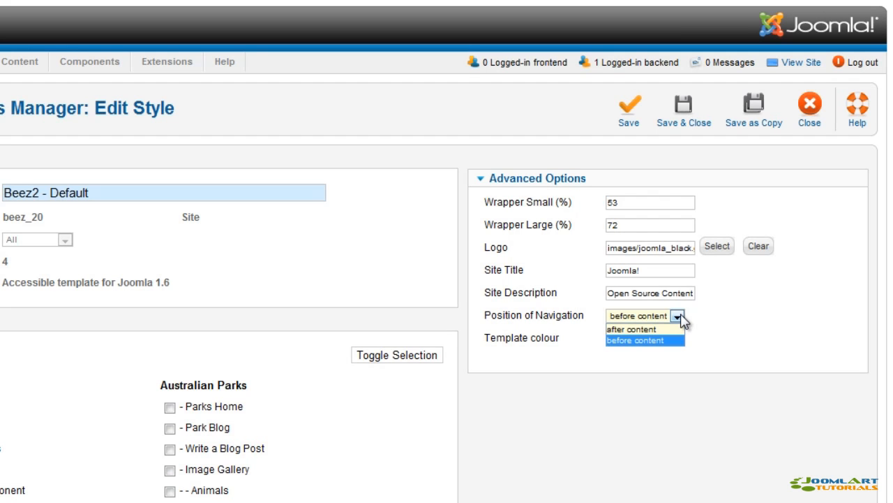
pyautogui.click(644, 340)
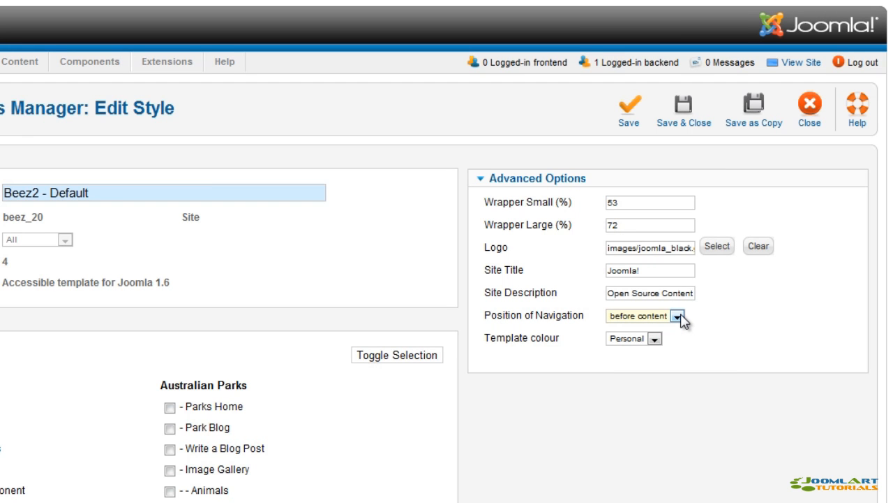
pyautogui.click(654, 339)
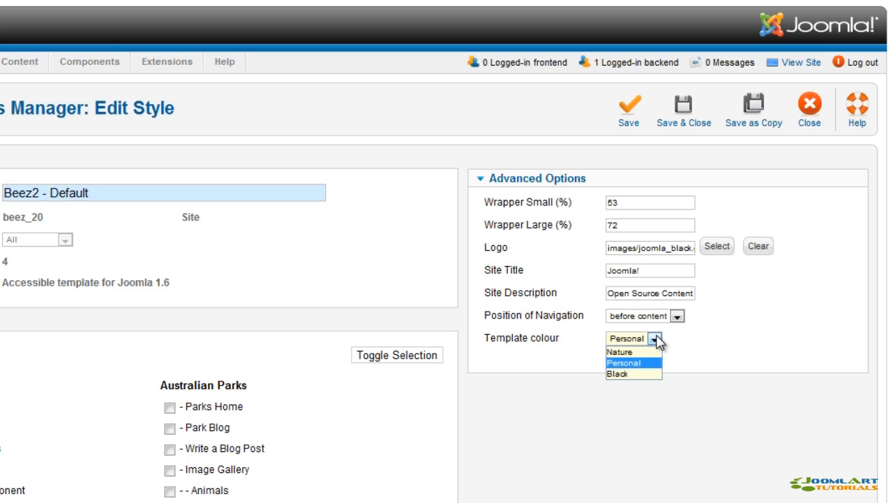
pyautogui.click(628, 363)
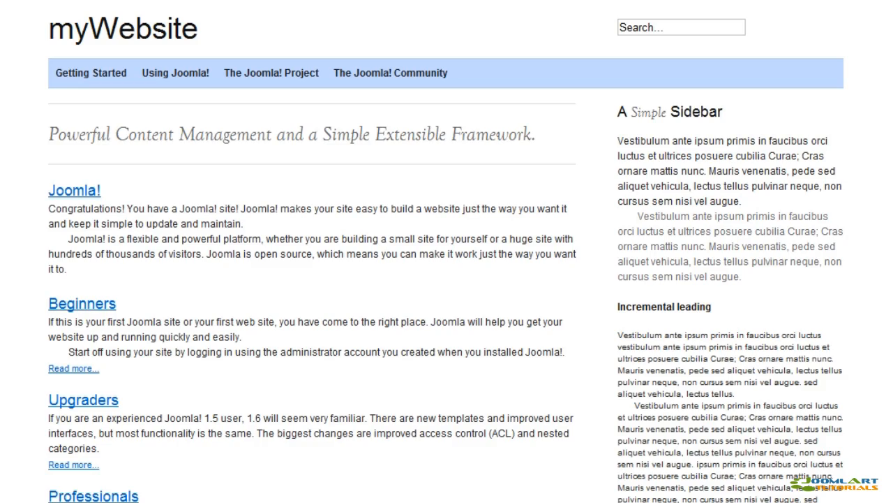
pyautogui.scroll(-3)
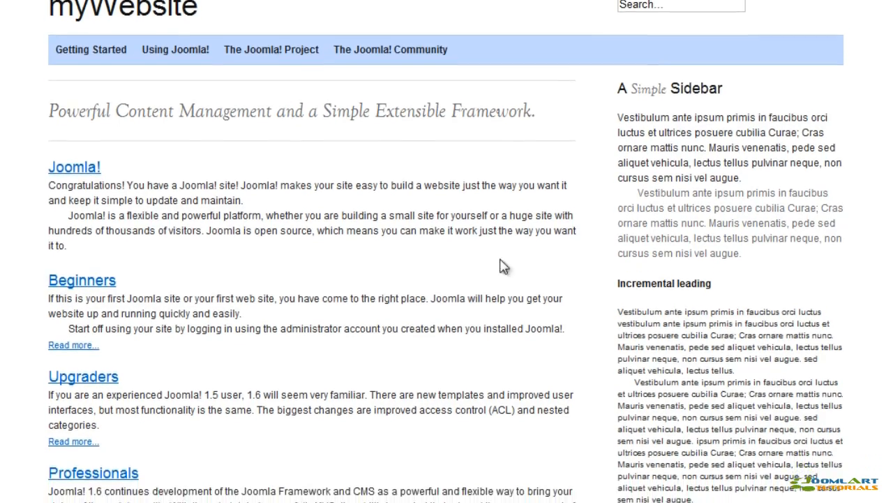
pyautogui.scroll(-3)
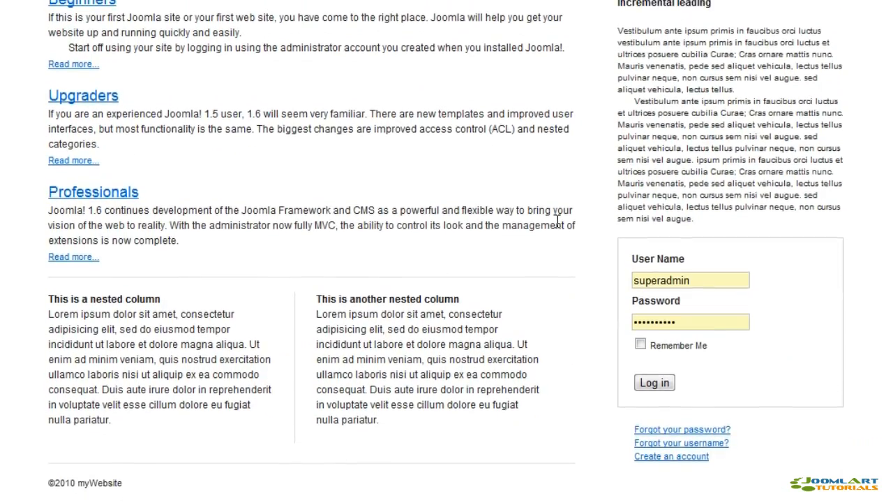
pyautogui.scroll(3)
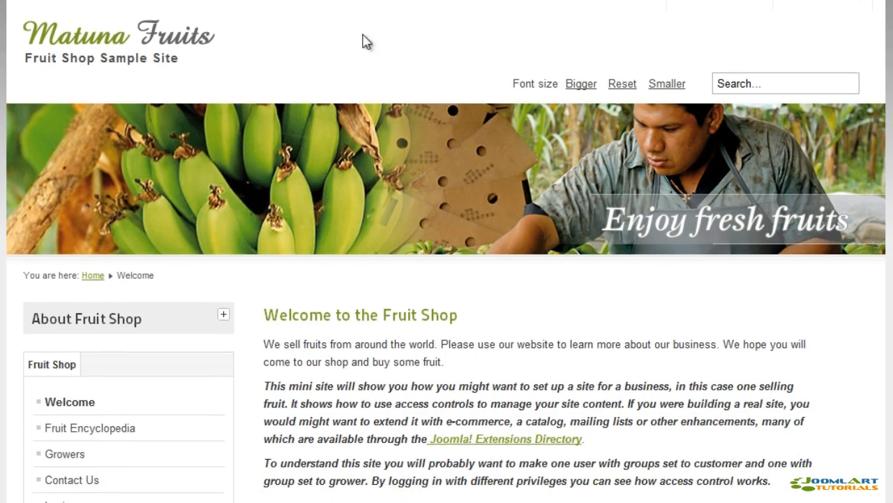
# Step: Scroll through the Australian Parks sample home page on the front end
pyautogui.scroll(-3)
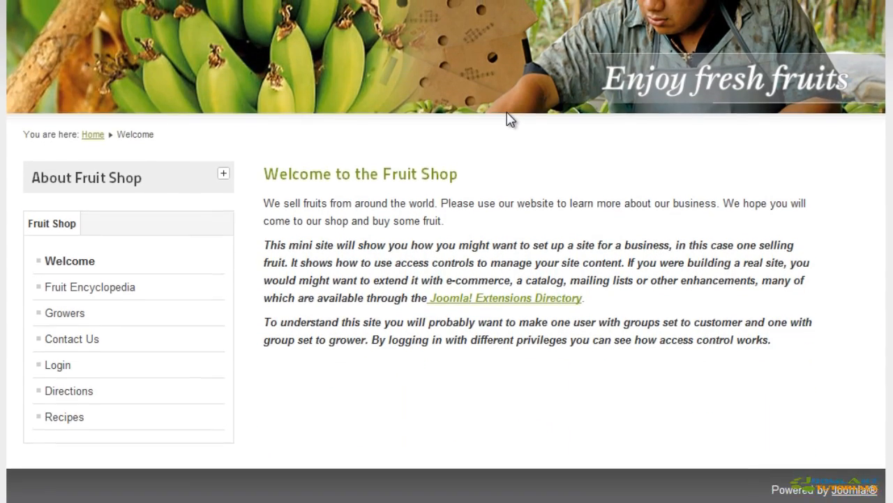
pyautogui.scroll(3)
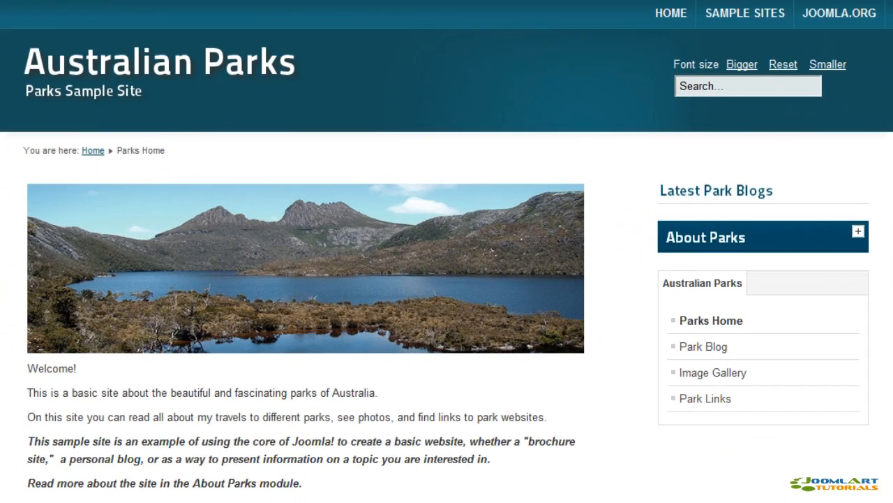
pyautogui.scroll(-3)
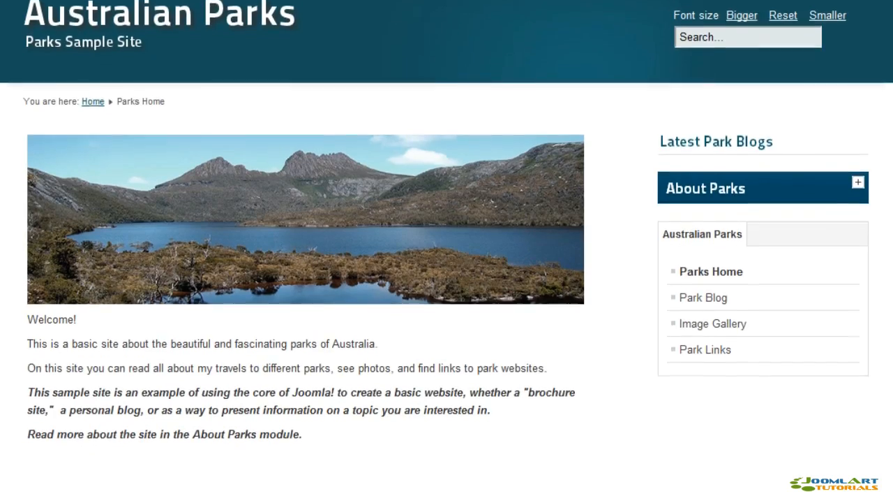
pyautogui.scroll(-3)
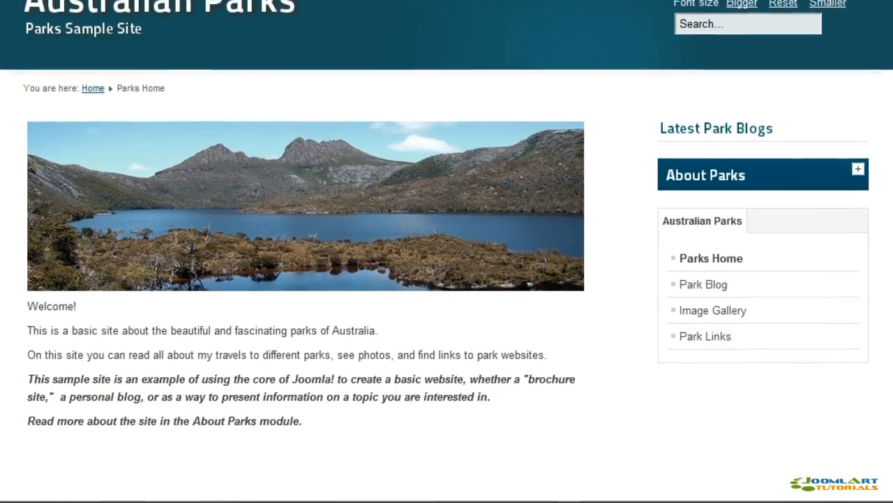
pyautogui.scroll(3)
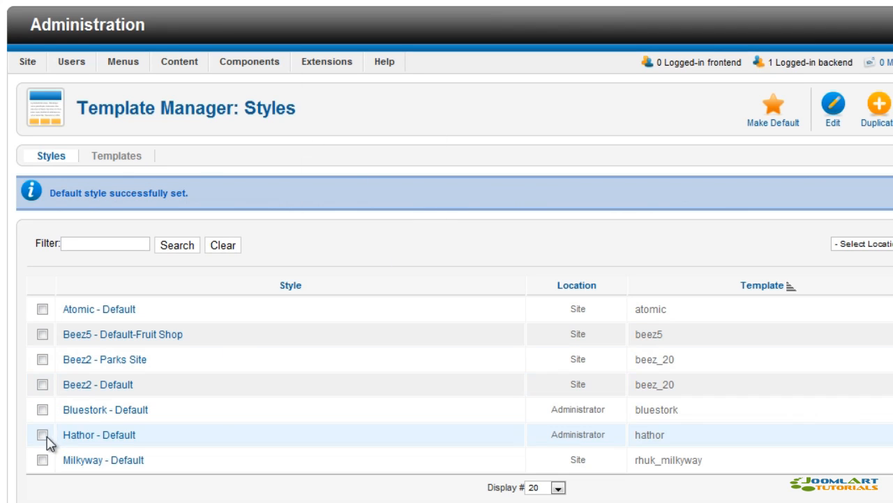
pyautogui.moveTo(41, 434)
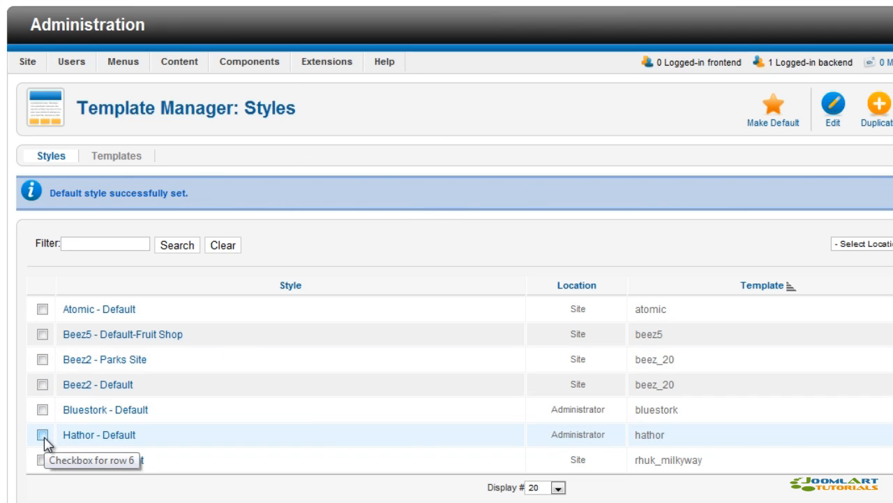
# Step: Select the Hathor - Default style in the Styles list
pyautogui.click(40, 434)
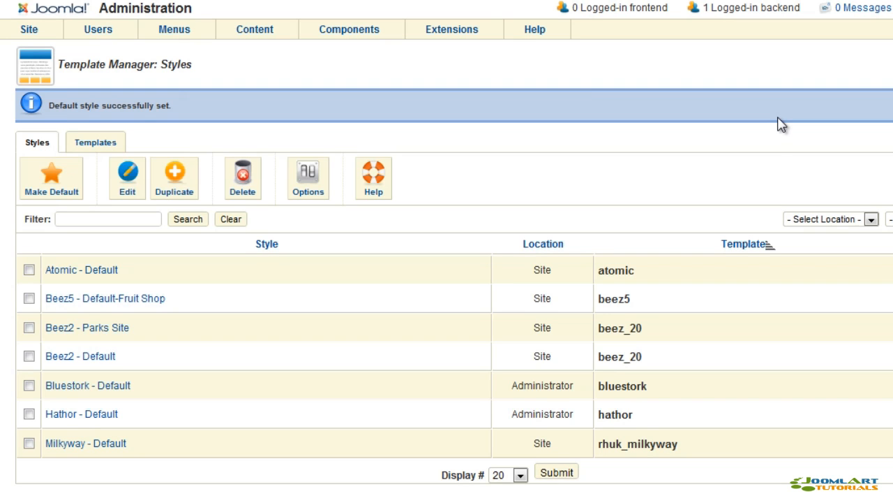
pyautogui.moveTo(728, 147)
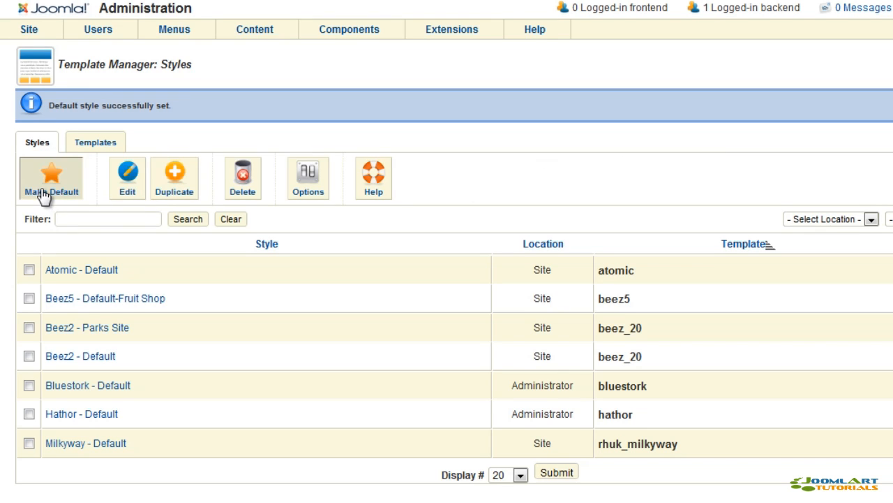
pyautogui.moveTo(642, 187)
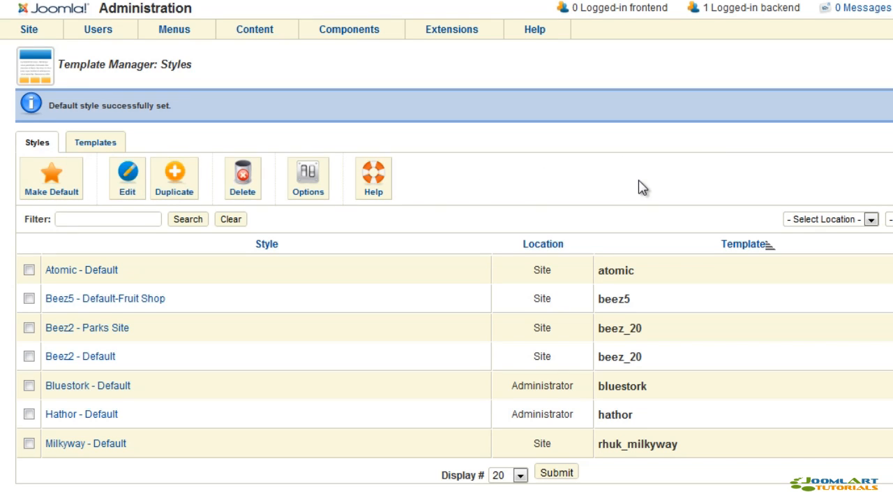
pyautogui.moveTo(816, 195)
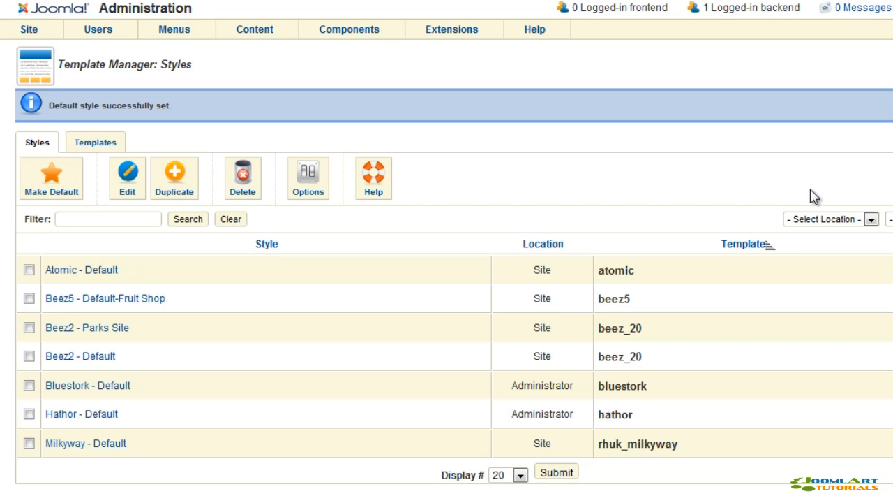
# Step: Filter the template styles by the Administrator location
pyautogui.hscroll(3)
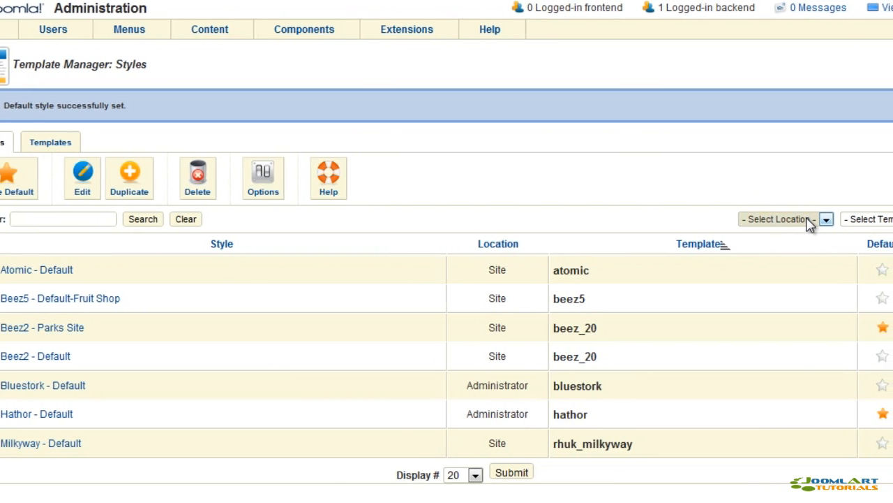
pyautogui.click(773, 219)
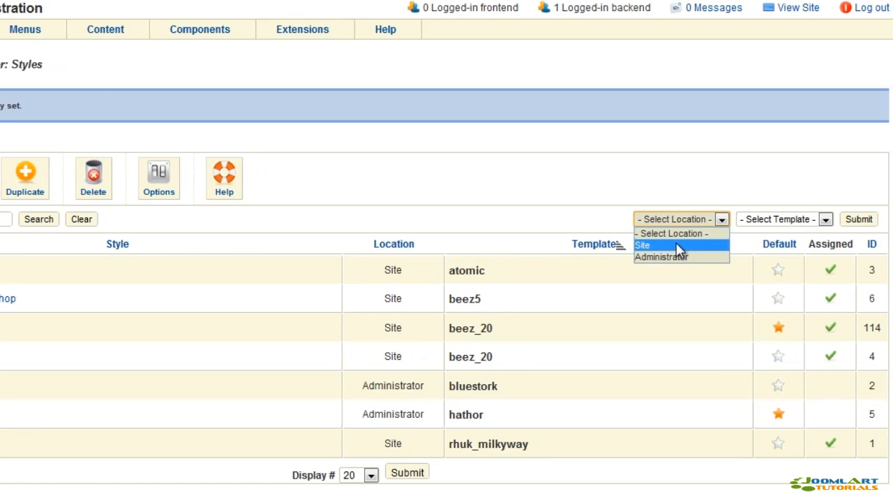
pyautogui.click(643, 245)
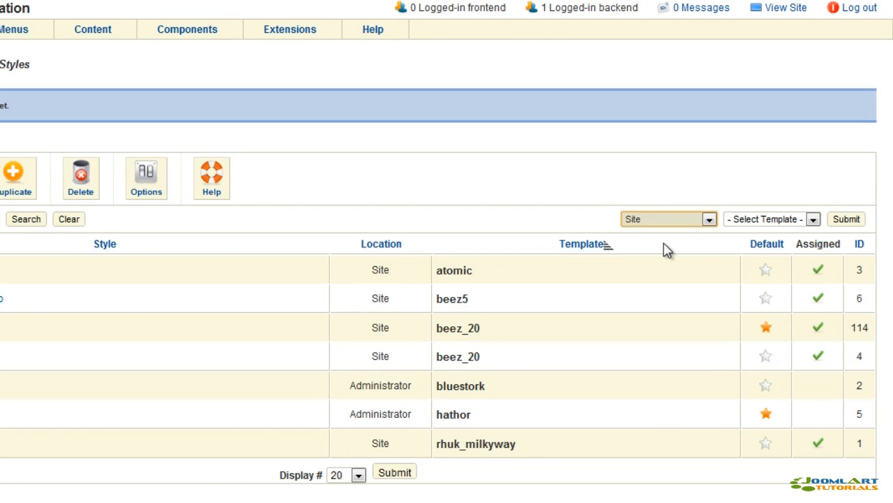
pyautogui.moveTo(674, 250)
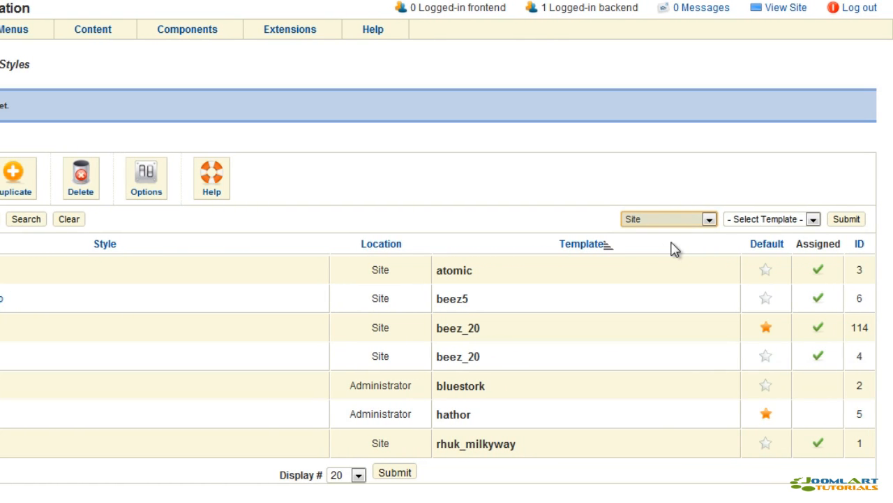
pyautogui.moveTo(816, 218)
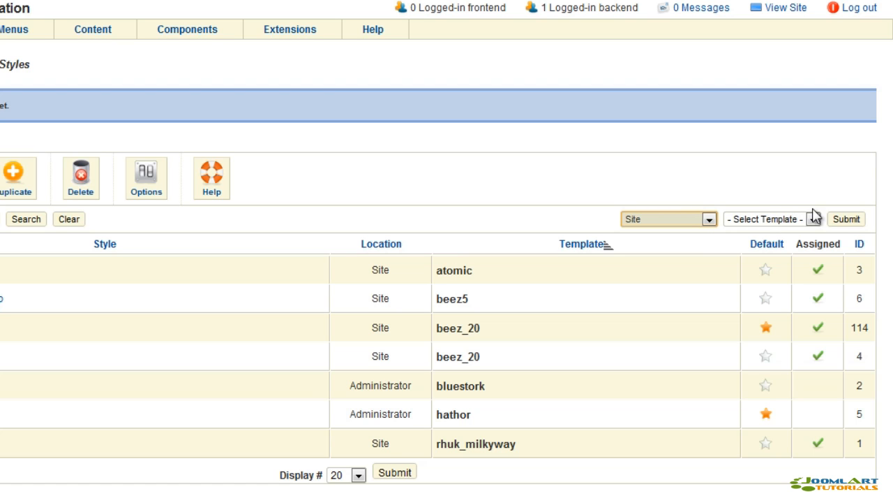
pyautogui.click(666, 219)
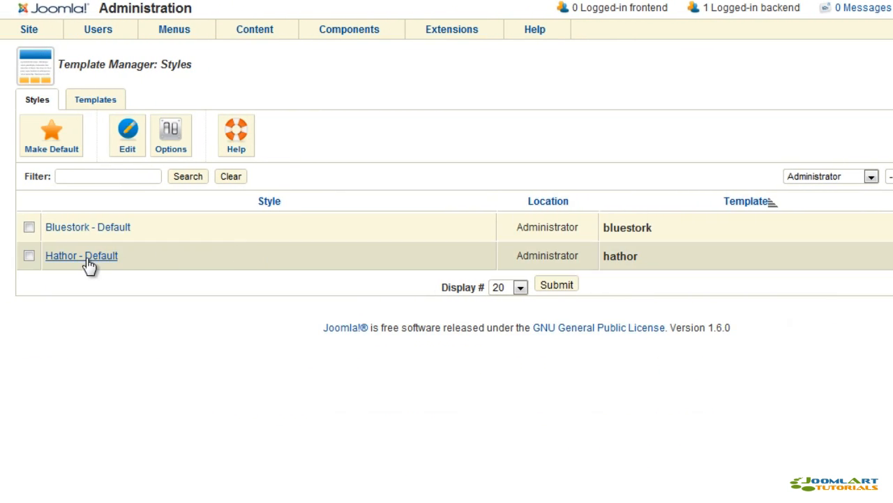
# Step: Save Hathor - Default with High Contrast colour, then make Bluestork - Default the default
pyautogui.click(81, 256)
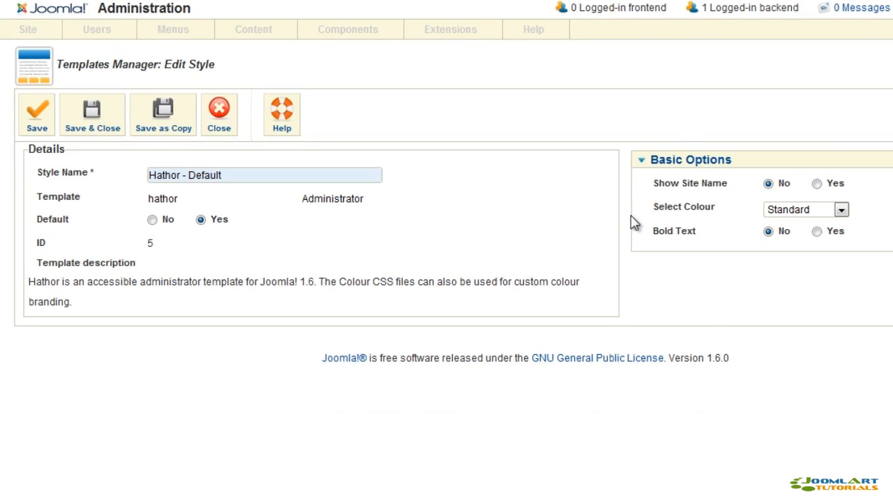
pyautogui.moveTo(680, 183)
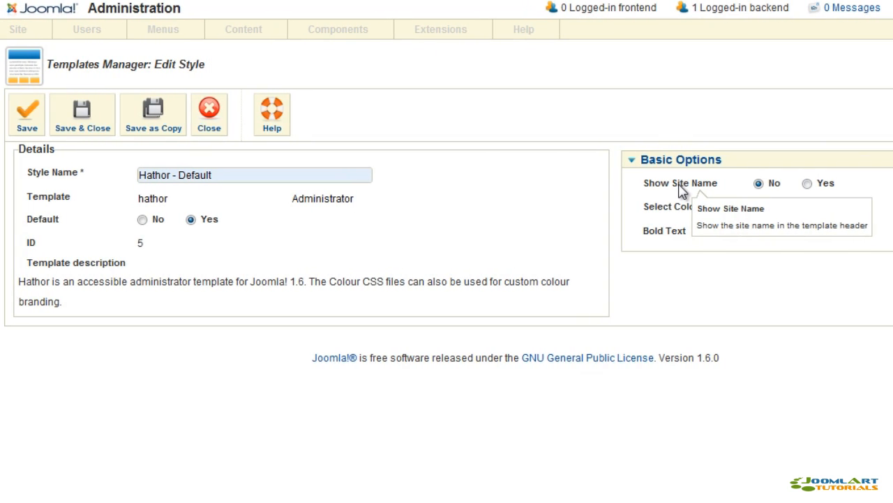
pyautogui.moveTo(673, 230)
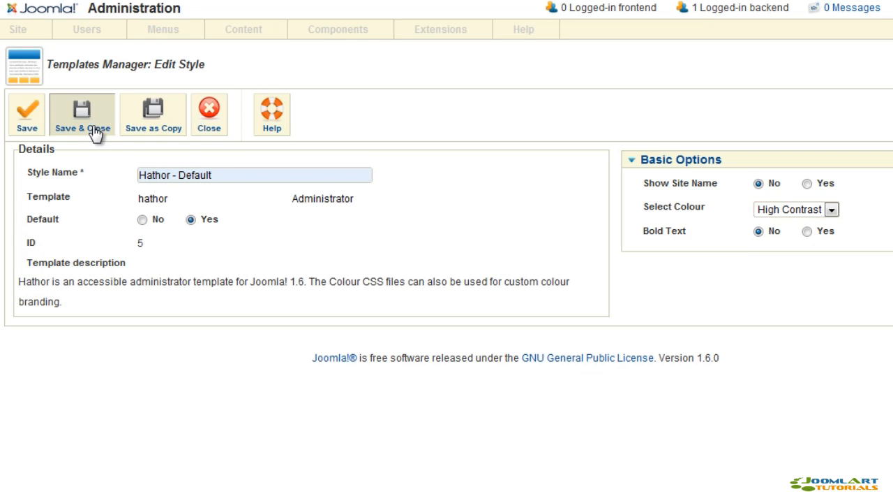
pyautogui.click(81, 114)
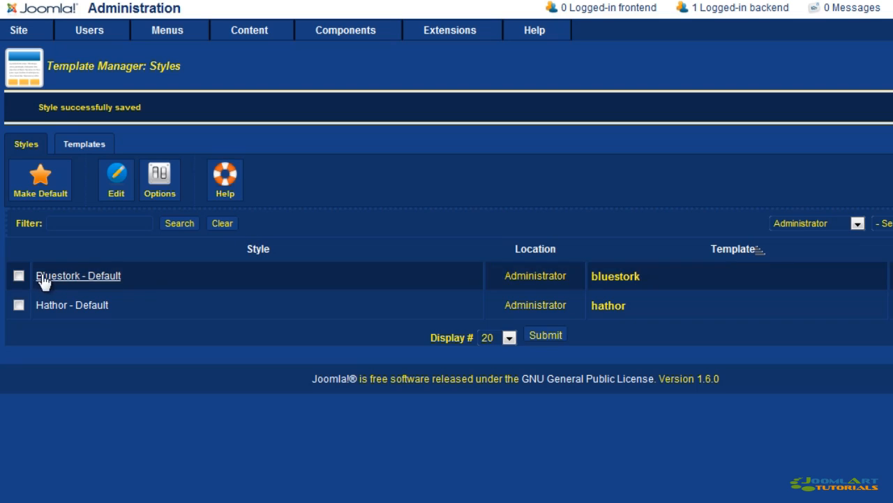
pyautogui.click(17, 274)
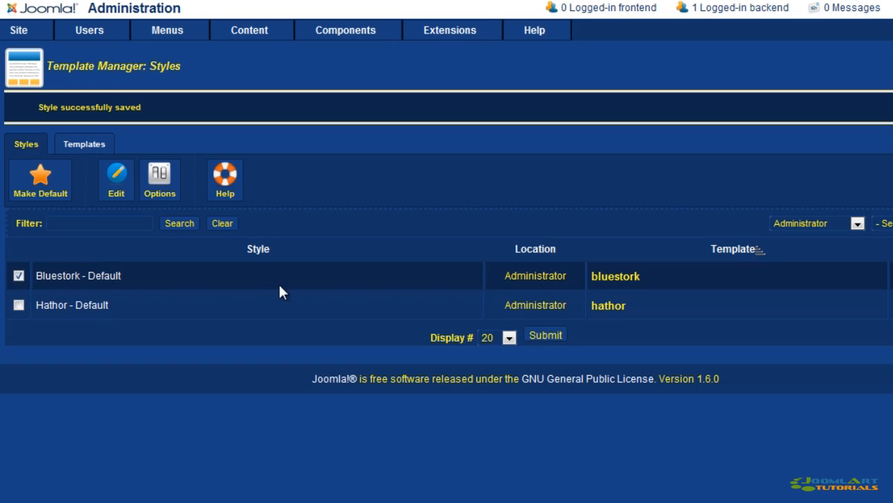
pyautogui.click(40, 180)
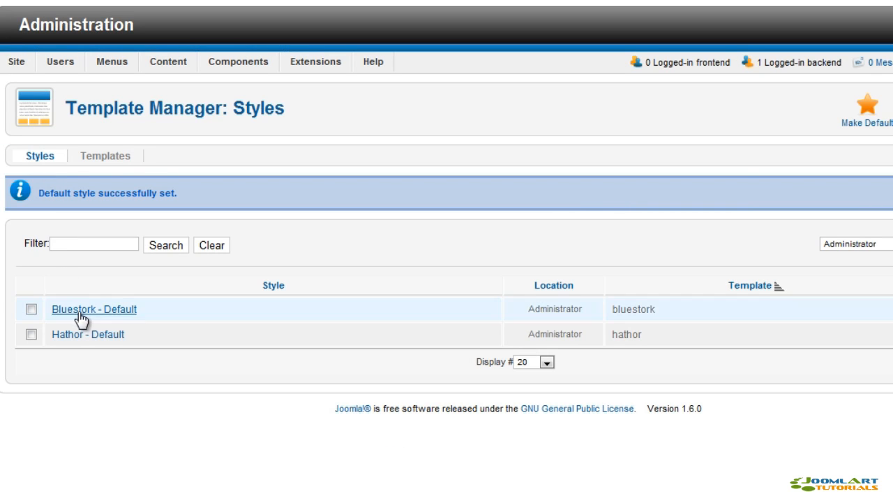
# Step: Enable site name and Bigger Text for Bluestork - Default, then save
pyautogui.click(93, 309)
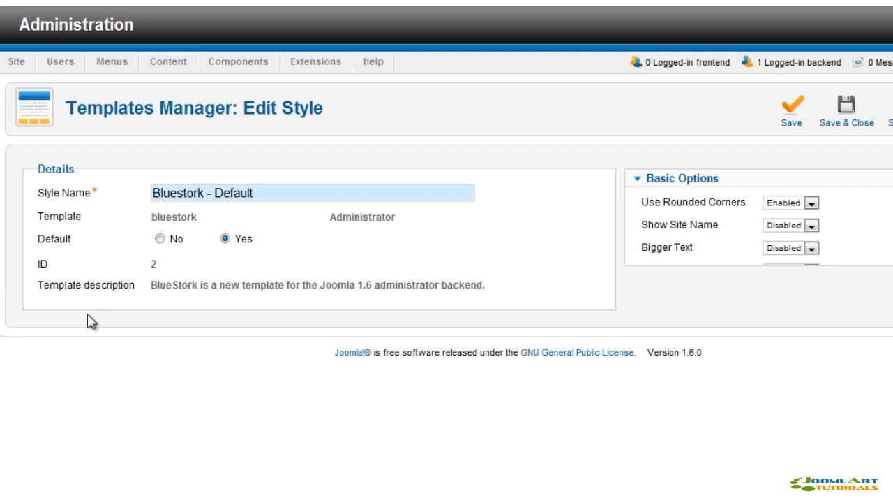
pyautogui.moveTo(705, 210)
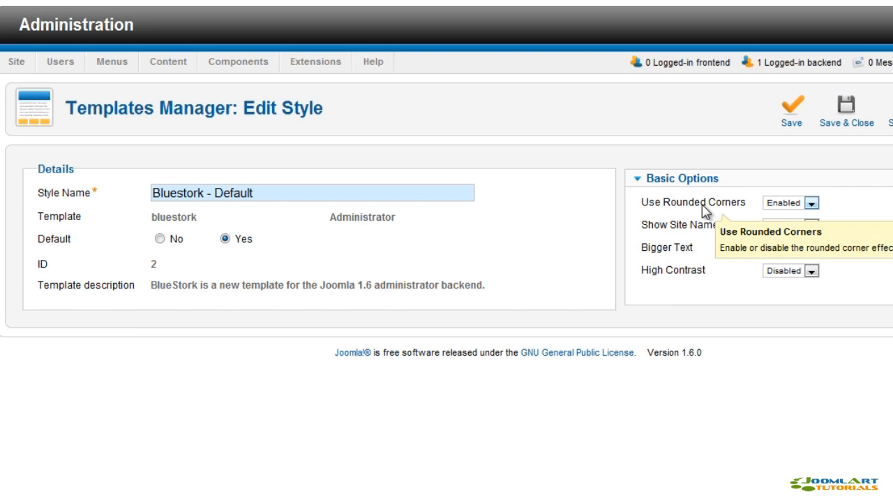
pyautogui.moveTo(867, 216)
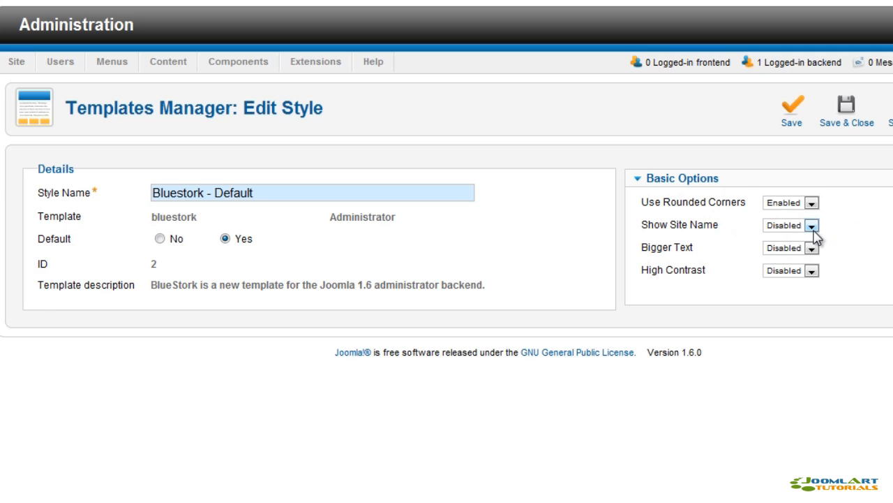
pyautogui.click(790, 225)
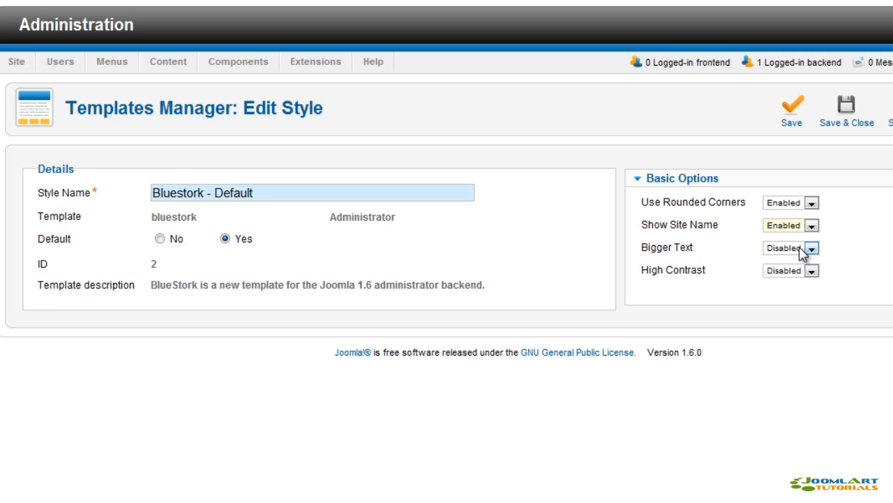
pyautogui.moveTo(810, 271)
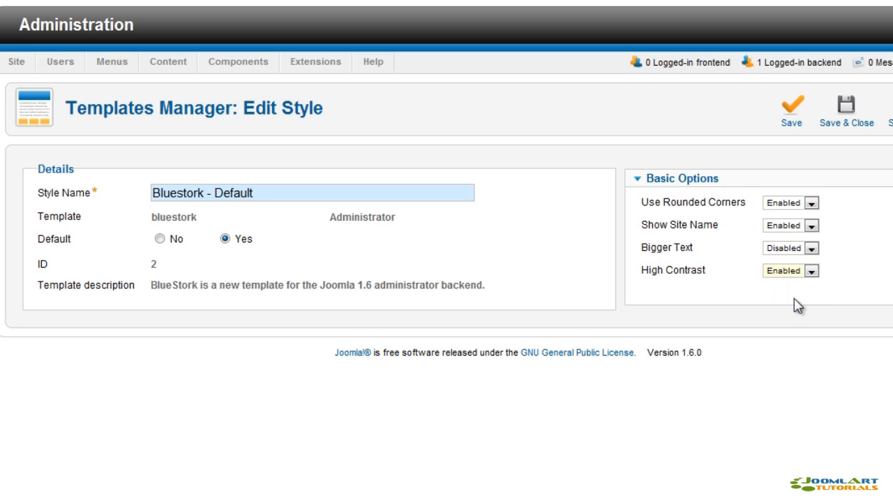
pyautogui.click(788, 247)
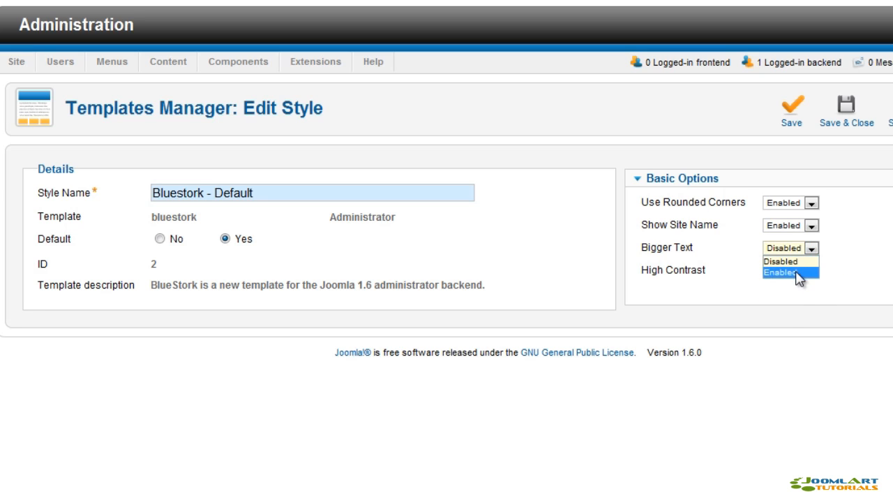
pyautogui.click(785, 270)
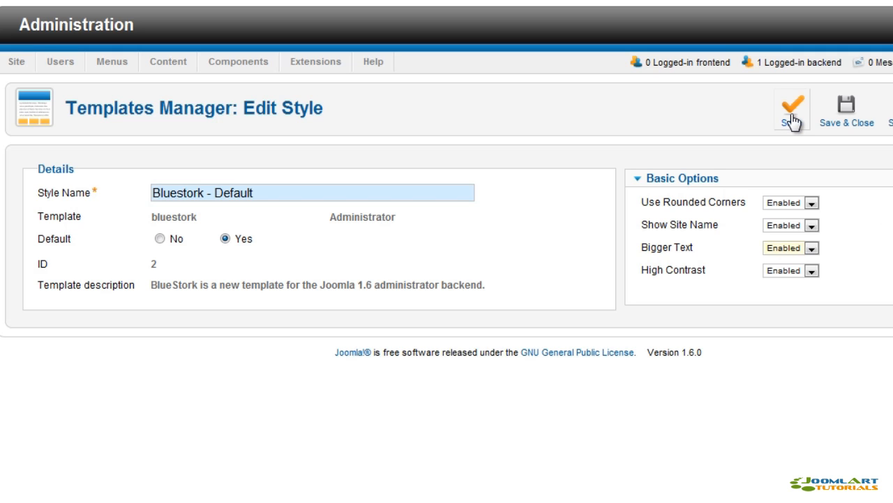
pyautogui.click(777, 111)
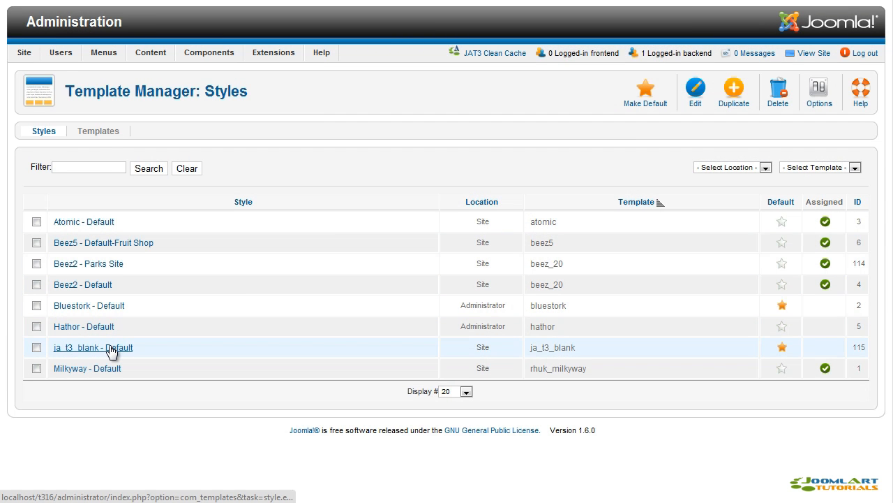
# Step: Open the ja_t3_blank - Default template style from the Styles list
pyautogui.click(93, 347)
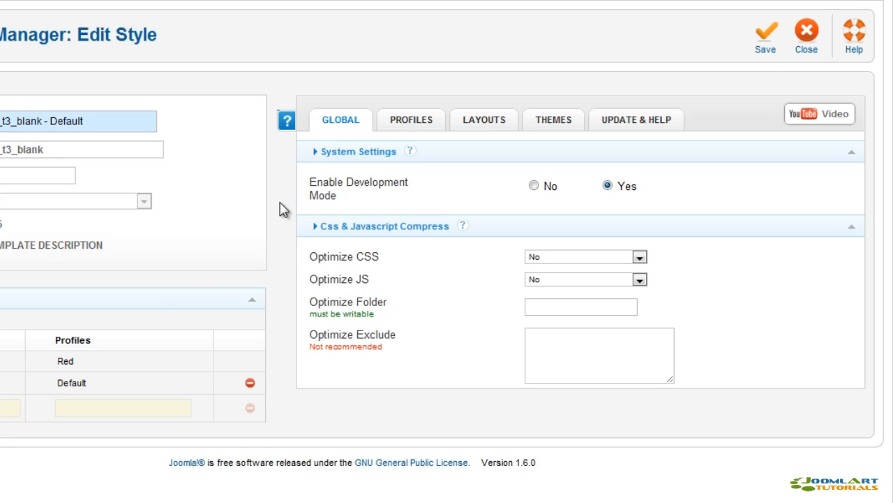
# Step: Show the PROFILES tab and scroll through the Default, Blue and Red profile settings
pyautogui.click(405, 119)
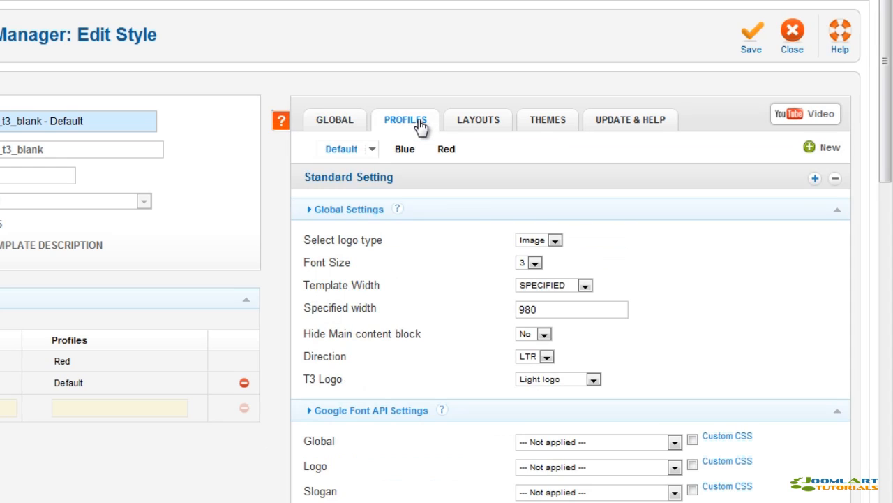
pyautogui.moveTo(445, 132)
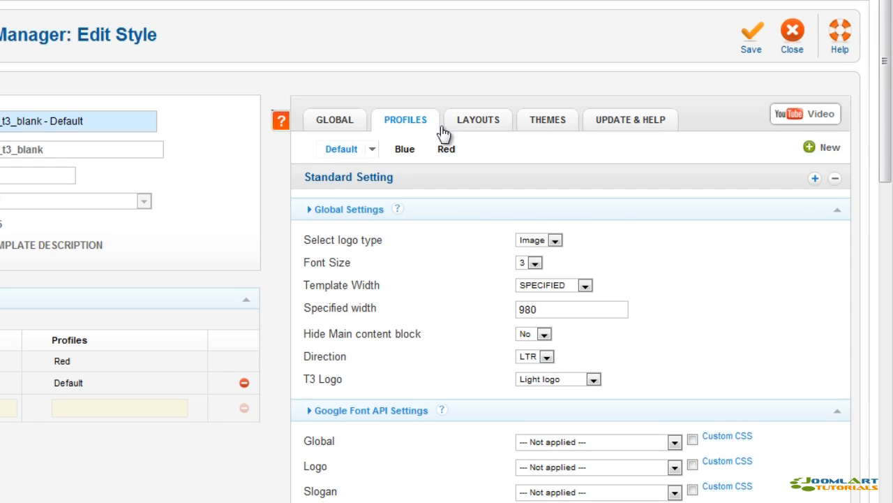
pyautogui.scroll(-3)
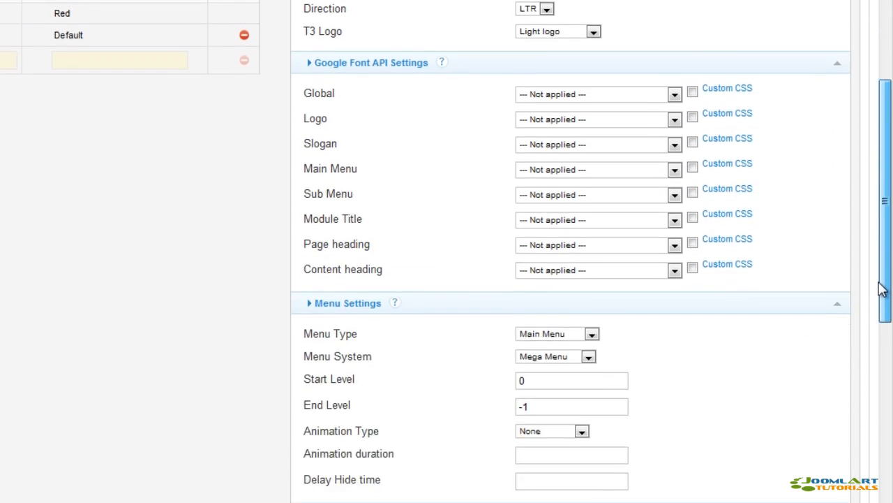
pyautogui.scroll(-3)
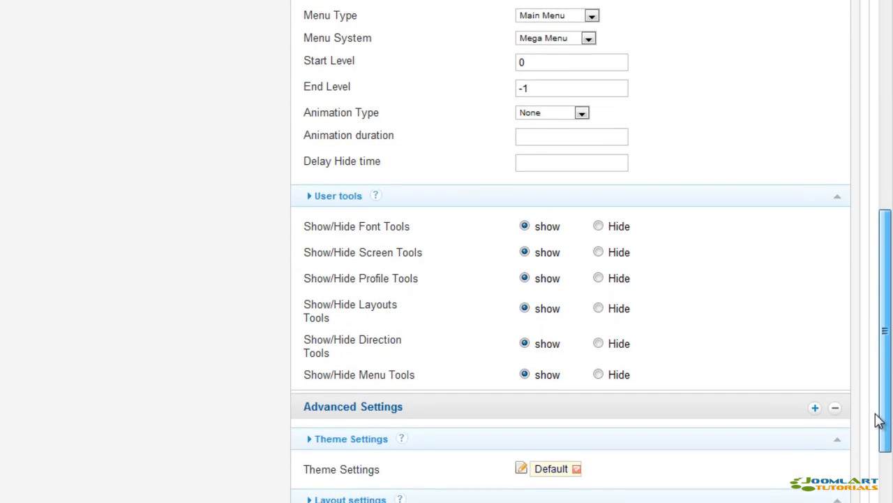
pyautogui.scroll(-3)
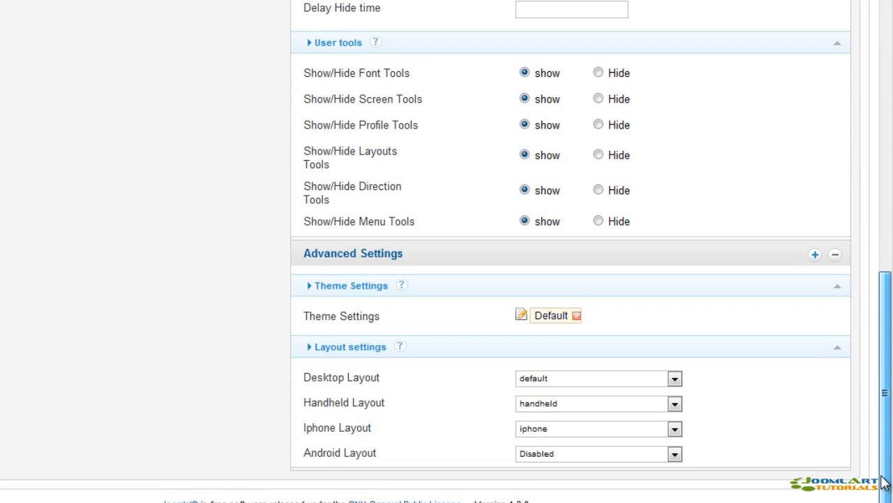
pyautogui.scroll(3)
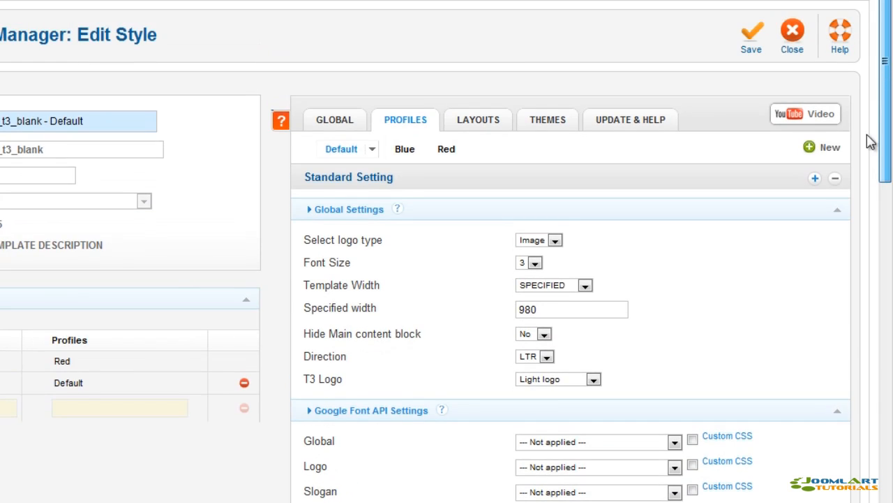
pyautogui.moveTo(477, 120)
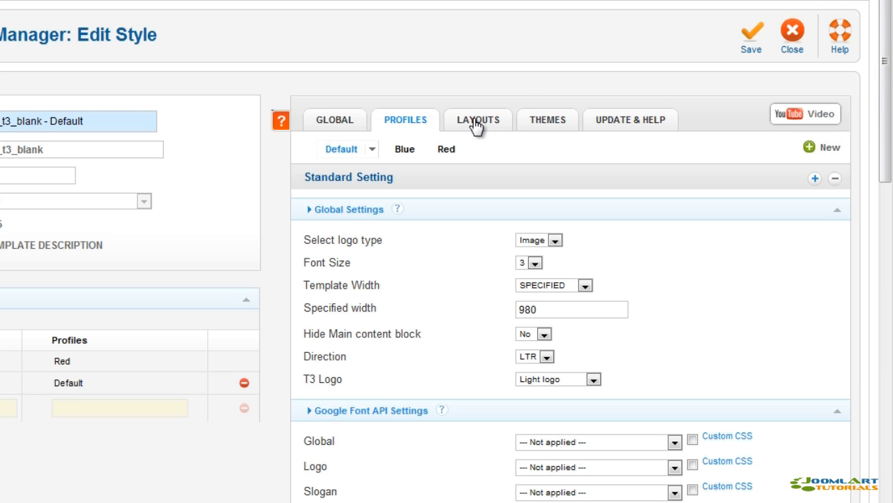
# Step: Browse the style's LAYOUTS, THEMES and UPDATE & HELP tabs
pyautogui.click(477, 119)
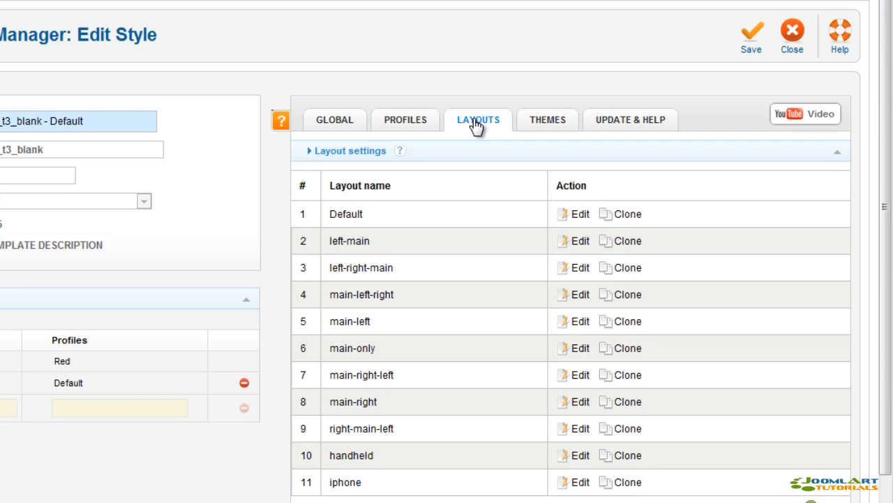
pyautogui.moveTo(545, 127)
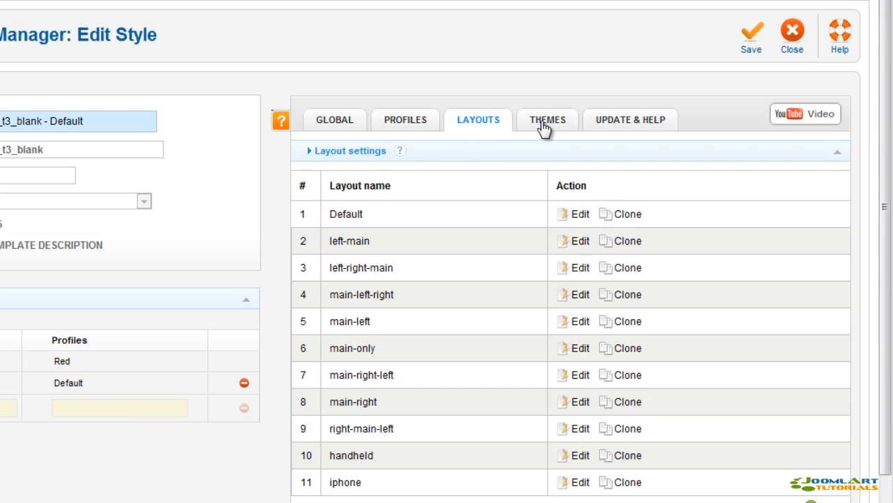
pyautogui.click(547, 119)
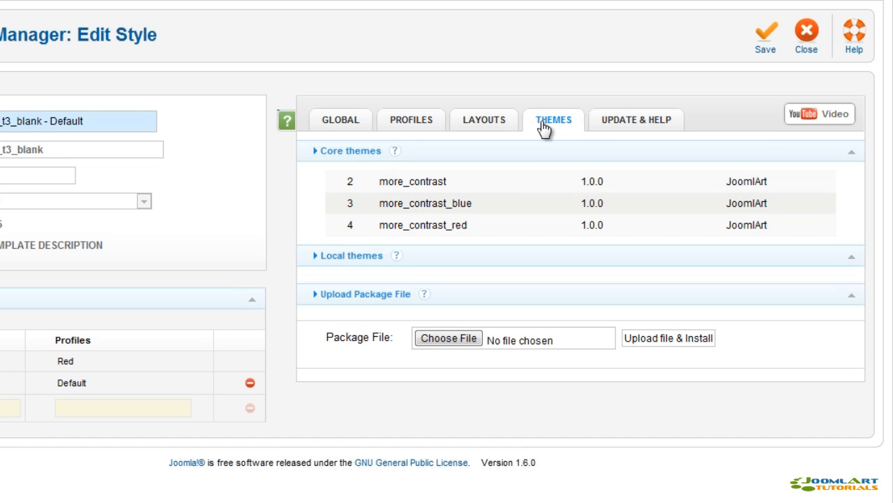
pyautogui.click(631, 120)
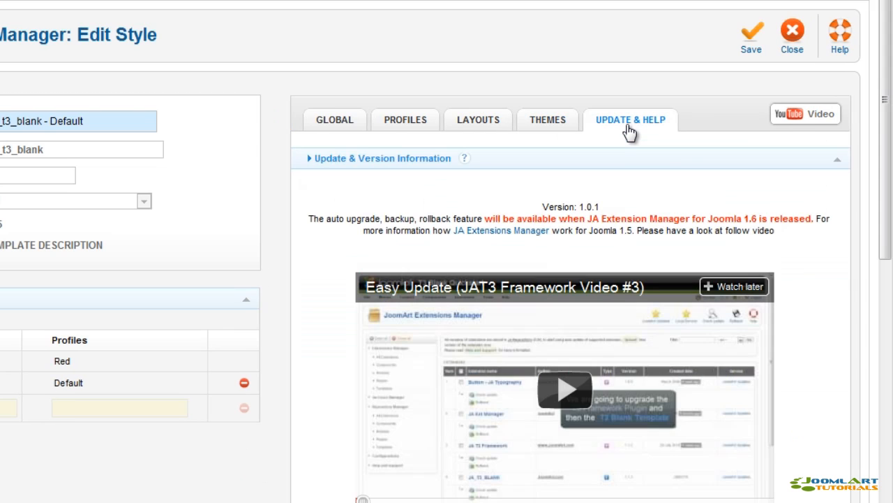
pyautogui.moveTo(606, 131)
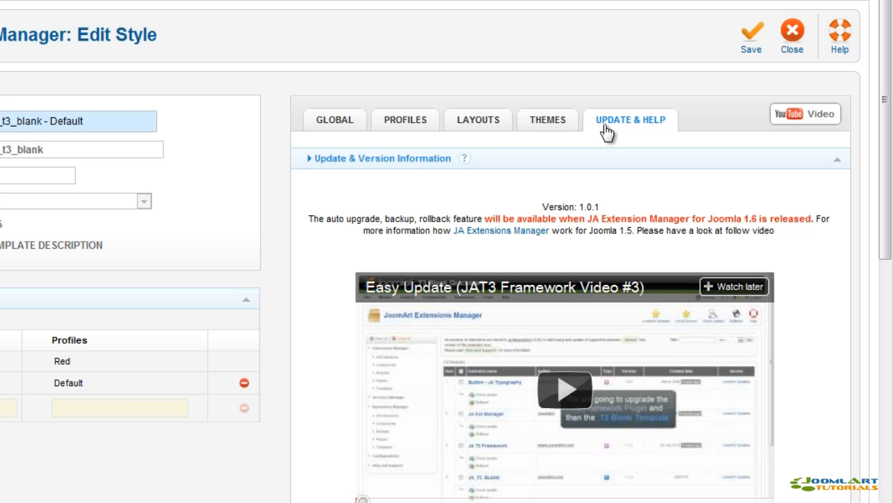
# Step: Return to the GLOBAL settings and view, then dismiss, the settings help text
pyautogui.click(340, 120)
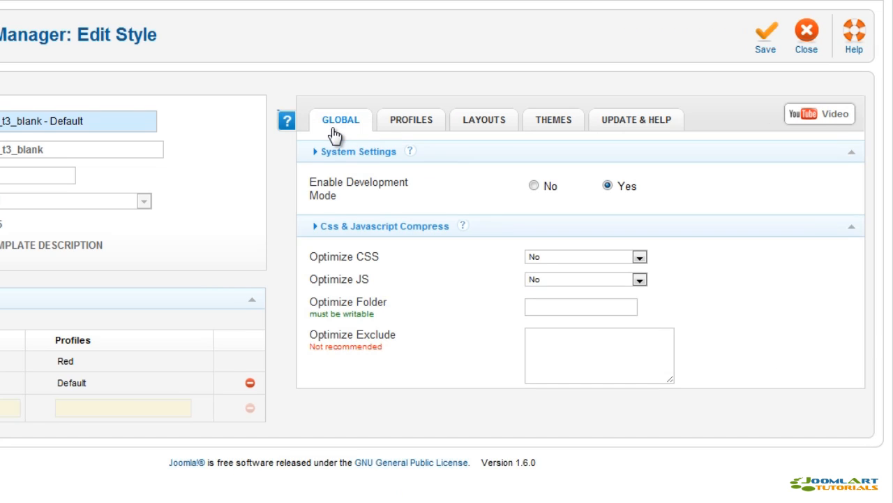
pyautogui.click(286, 120)
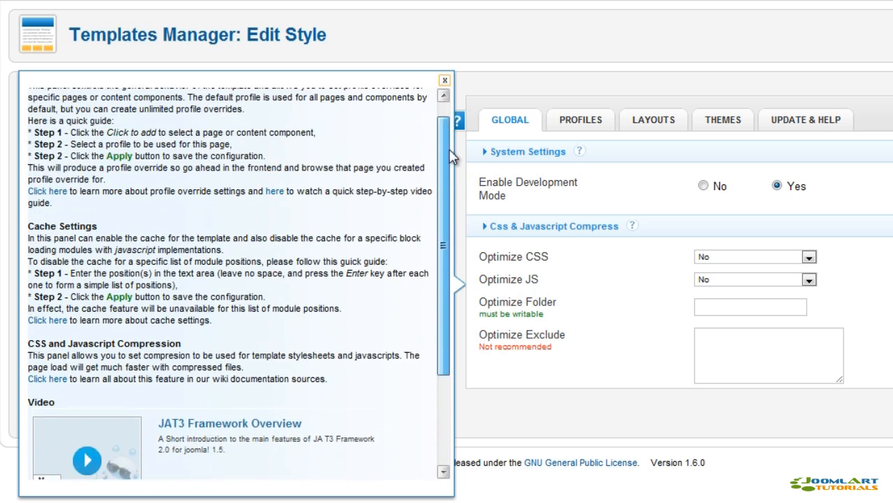
pyautogui.click(574, 119)
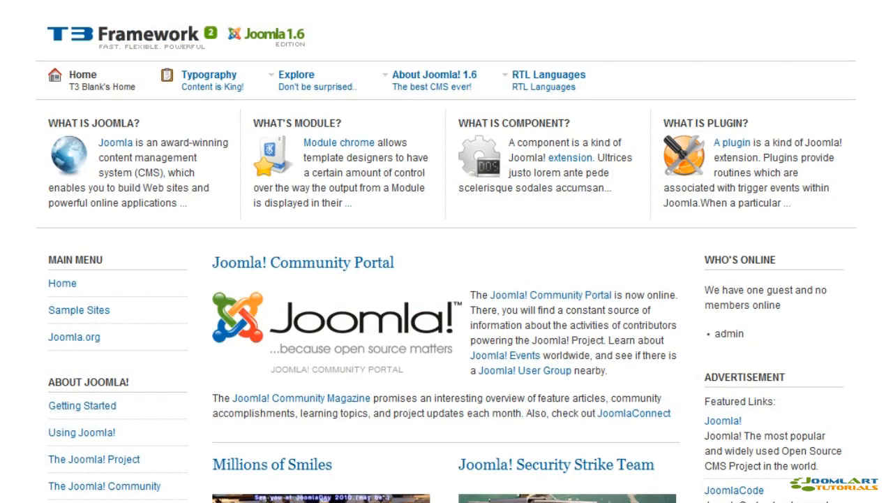
# Step: Scroll the front-end home page and switch to a layout with both sidebars right of content
pyautogui.scroll(-3)
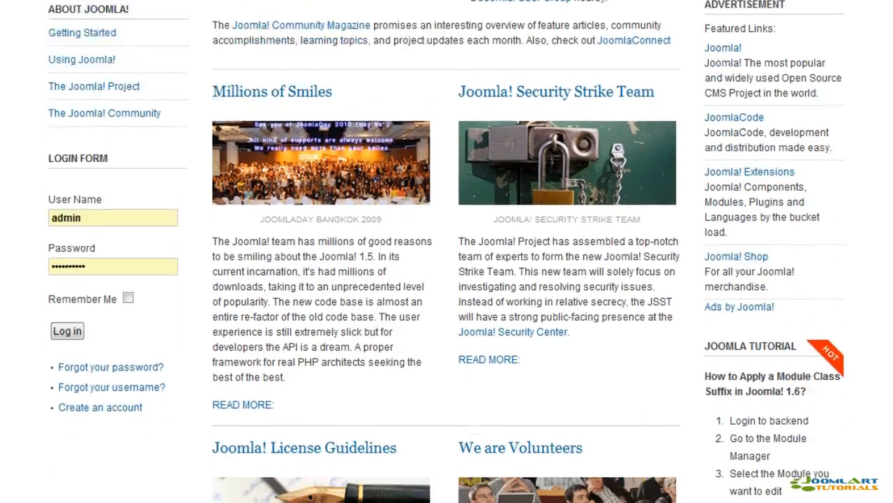
pyautogui.scroll(-3)
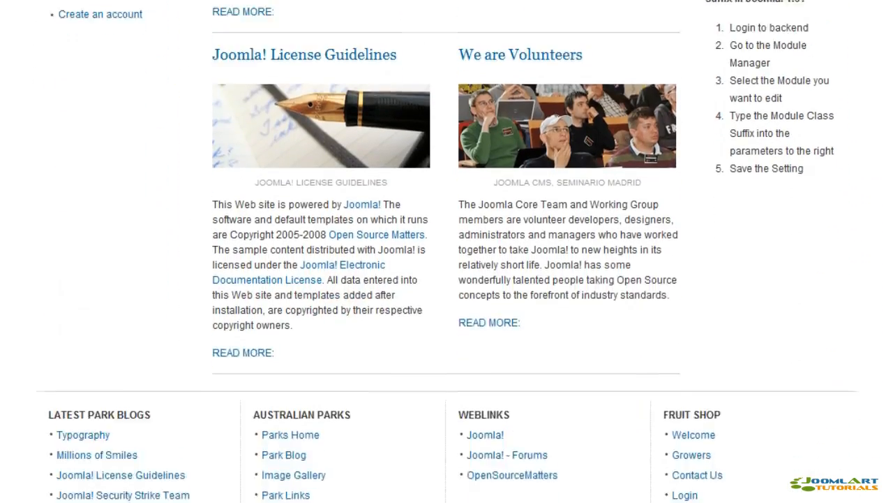
pyautogui.scroll(-3)
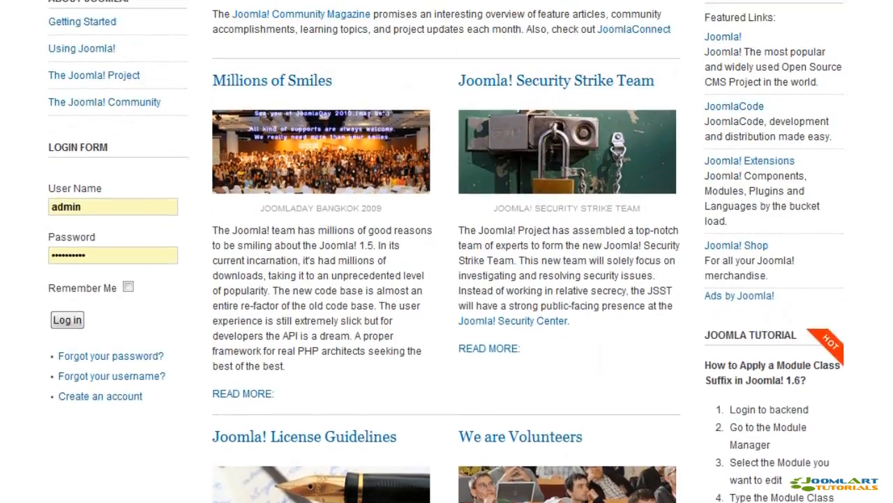
pyautogui.click(67, 320)
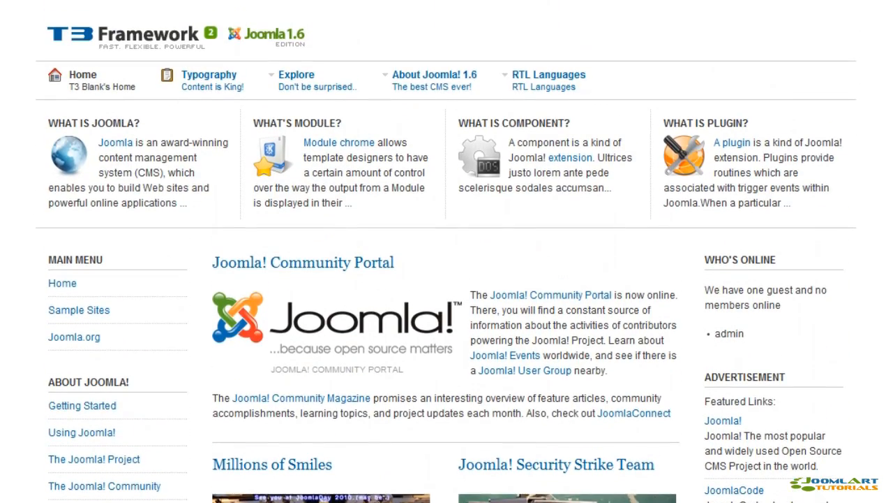
pyautogui.click(296, 75)
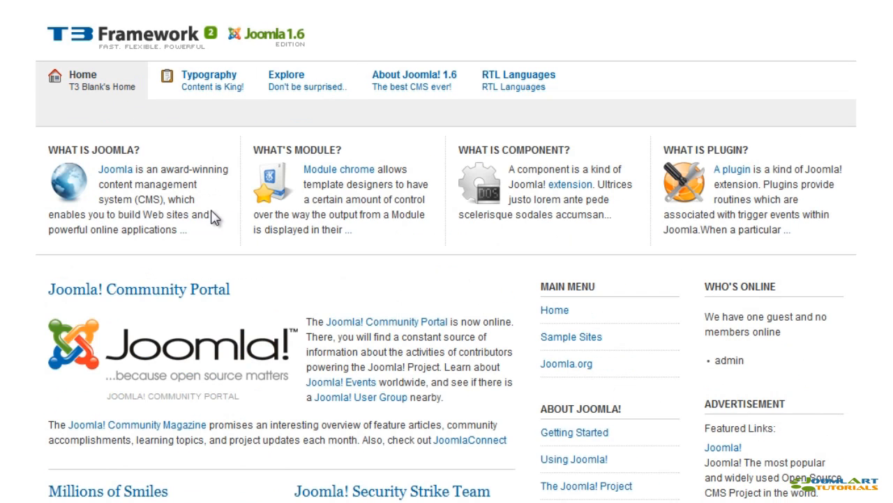
pyautogui.moveTo(287, 77)
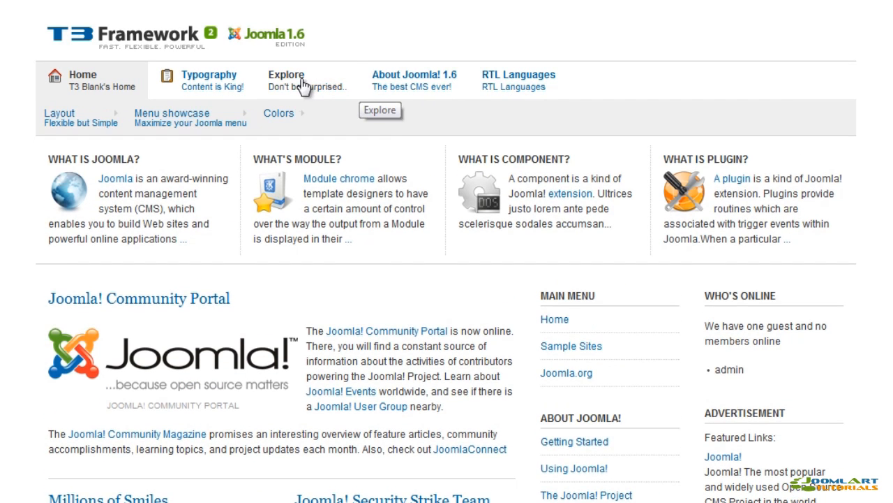
# Step: Choose Red Color under Explore > Colors to apply the red theme
pyautogui.click(287, 75)
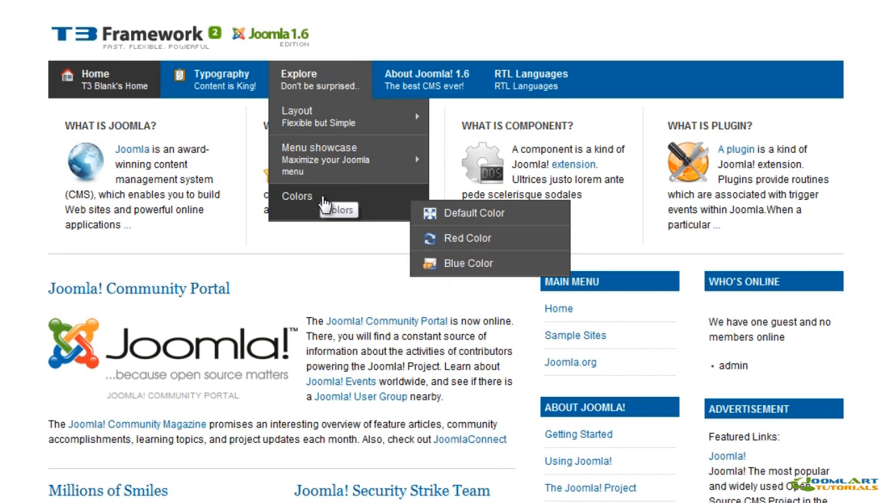
pyautogui.click(462, 238)
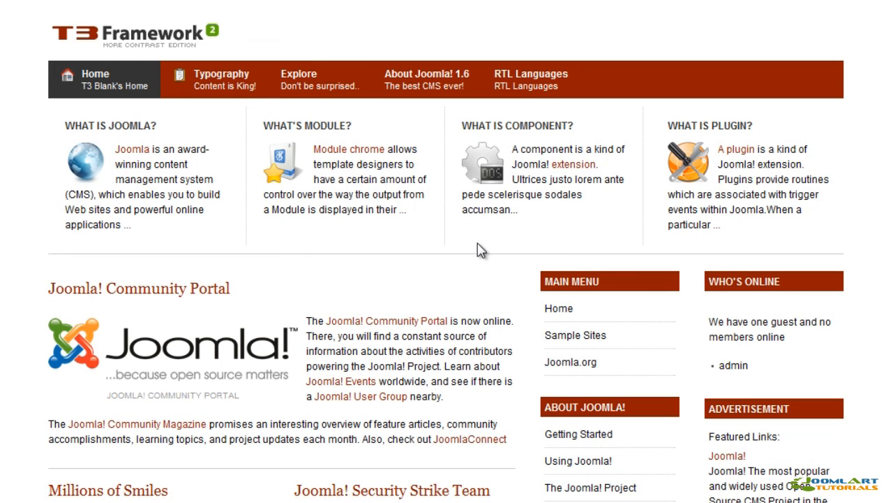